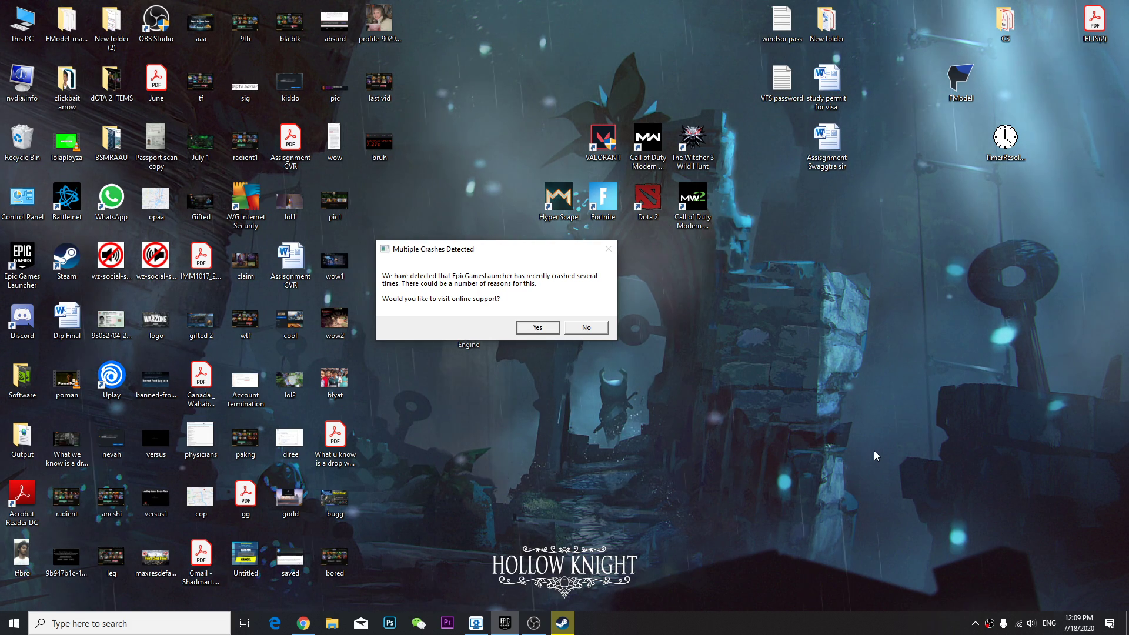
{"action": "mouse_move", "coordinate": [424, 261]}
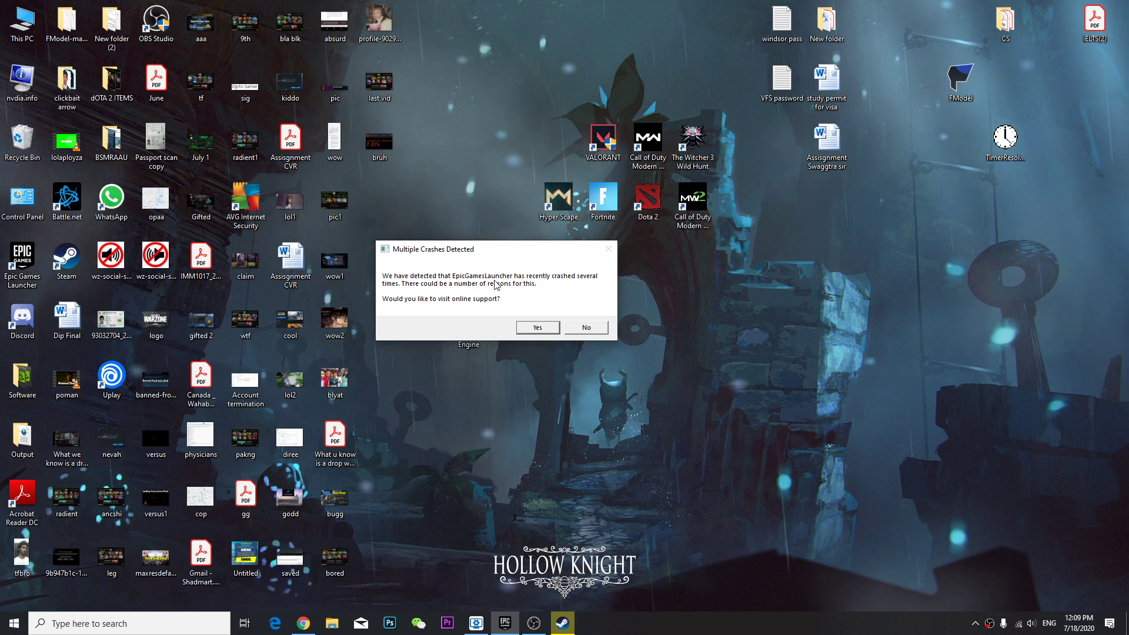
{"action": "mouse_move", "coordinate": [562, 283]}
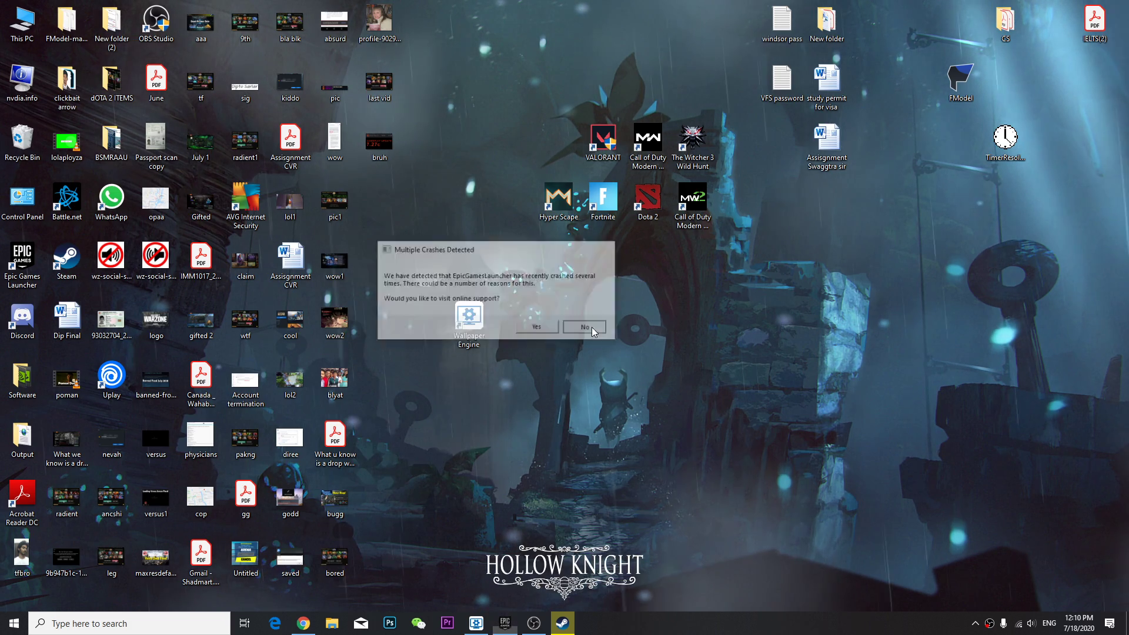
- End the EpicGamesLauncher process from Task Manager and close Task Manager
{"action": "left_click", "coordinate": [585, 327]}
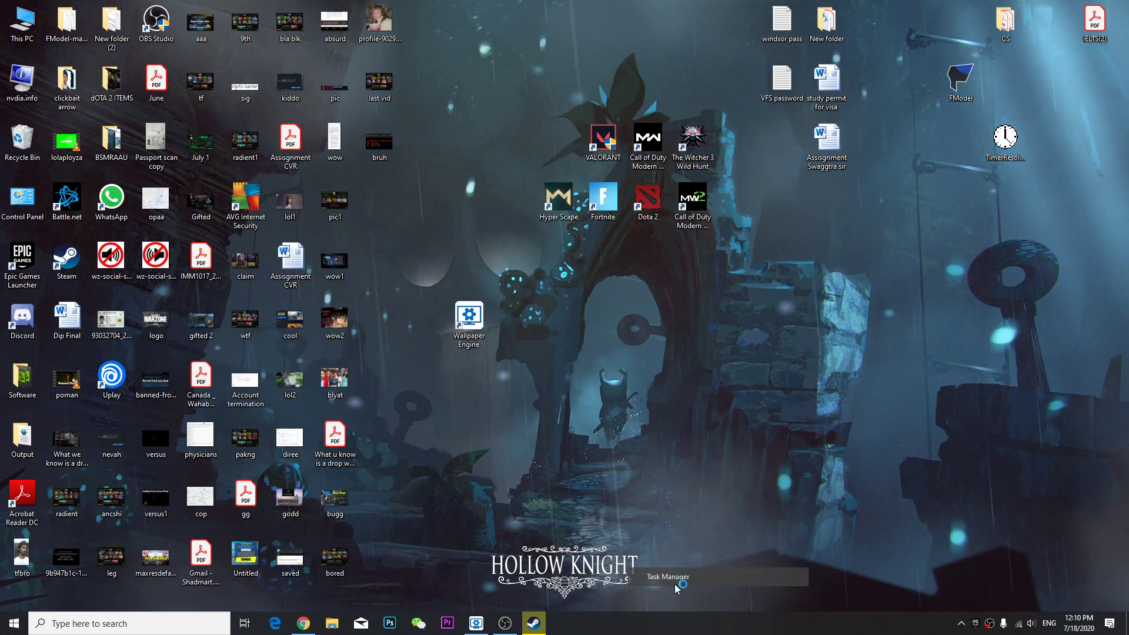
{"action": "left_click", "coordinate": [666, 576]}
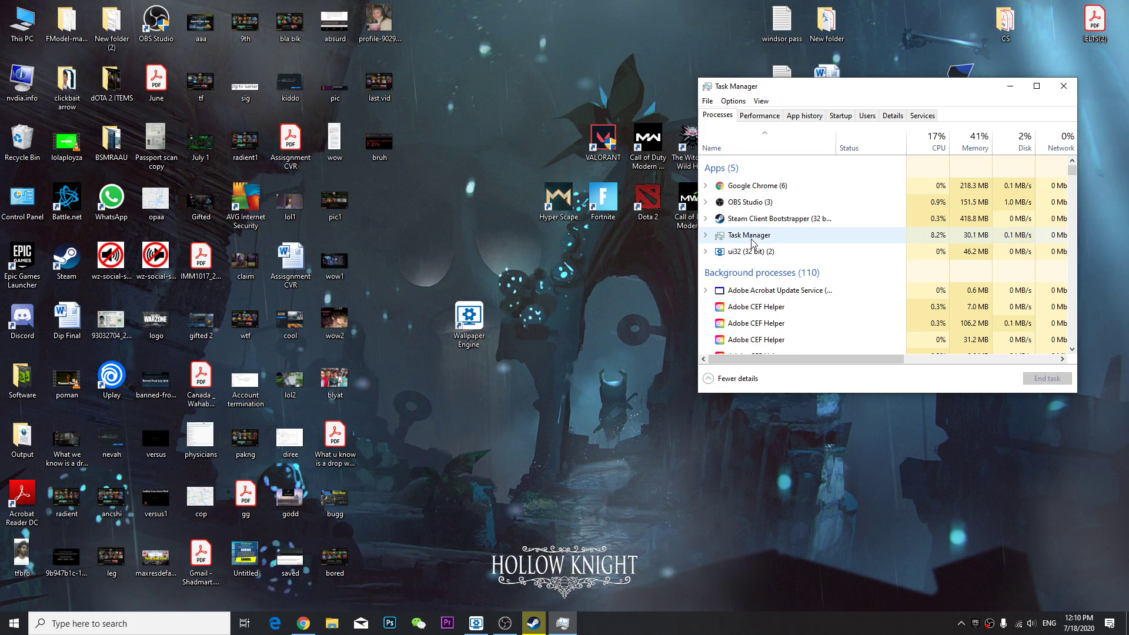
{"action": "scroll", "scroll_direction": "down", "scroll_amount": 3}
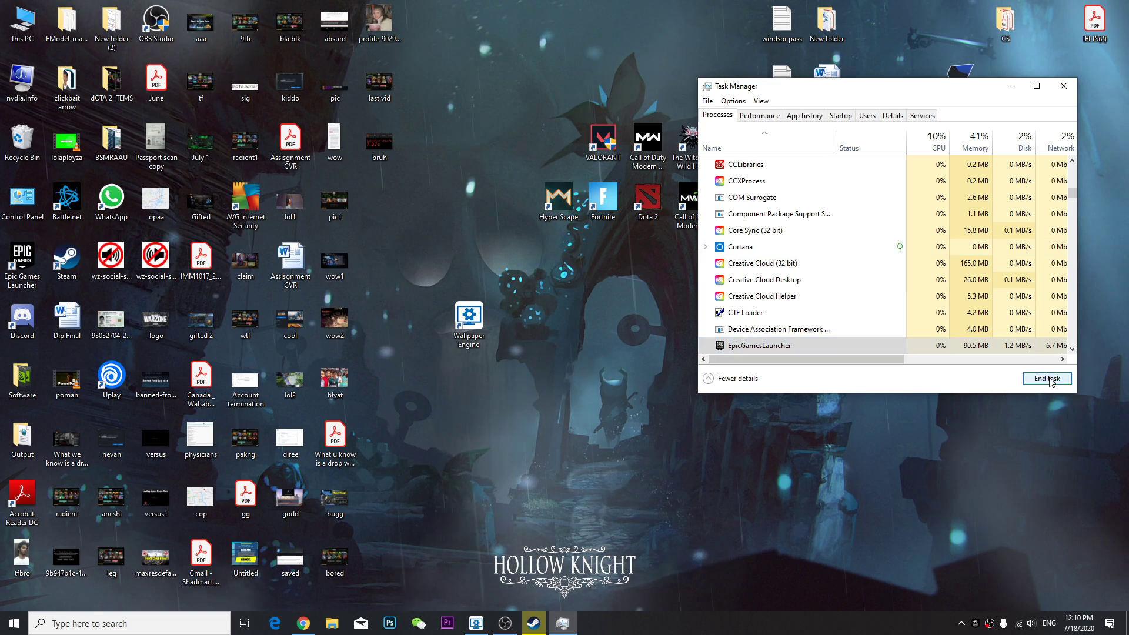
{"action": "left_click", "coordinate": [1047, 378]}
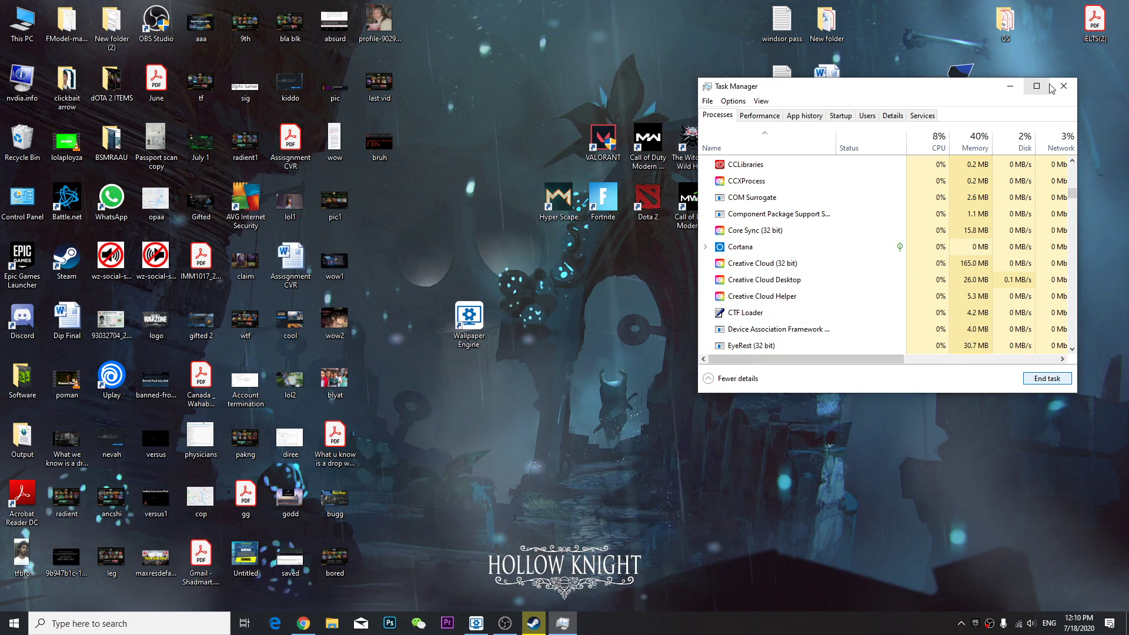
{"action": "left_click", "coordinate": [1063, 85]}
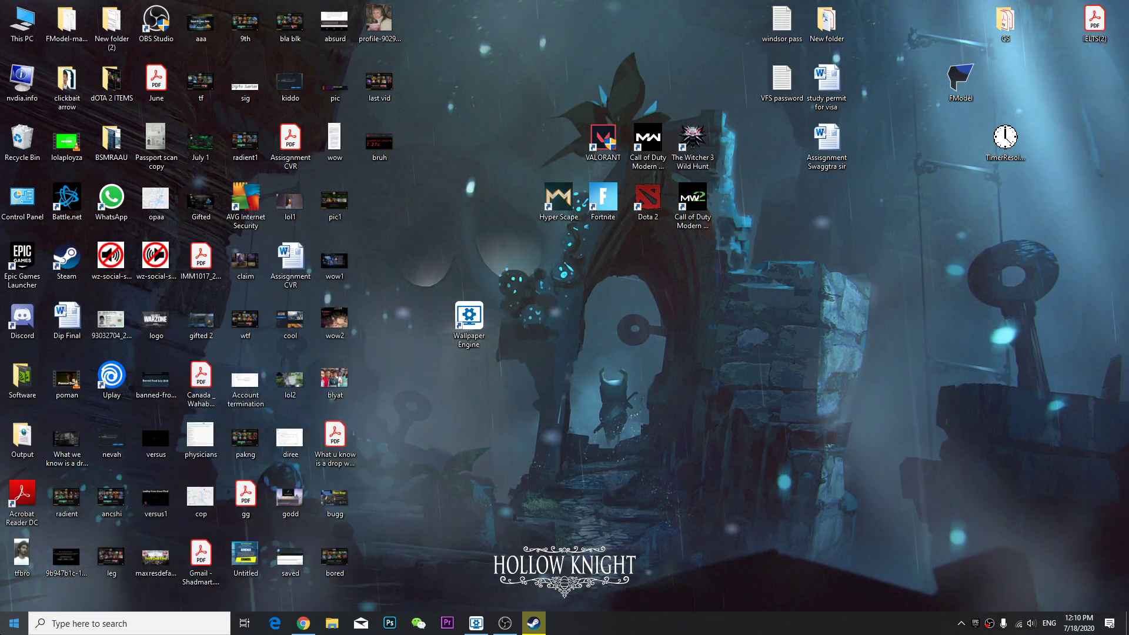
- Open %localappdata% through the Run dialog to list the AppData Local folders
{"action": "type", "text": "run"}
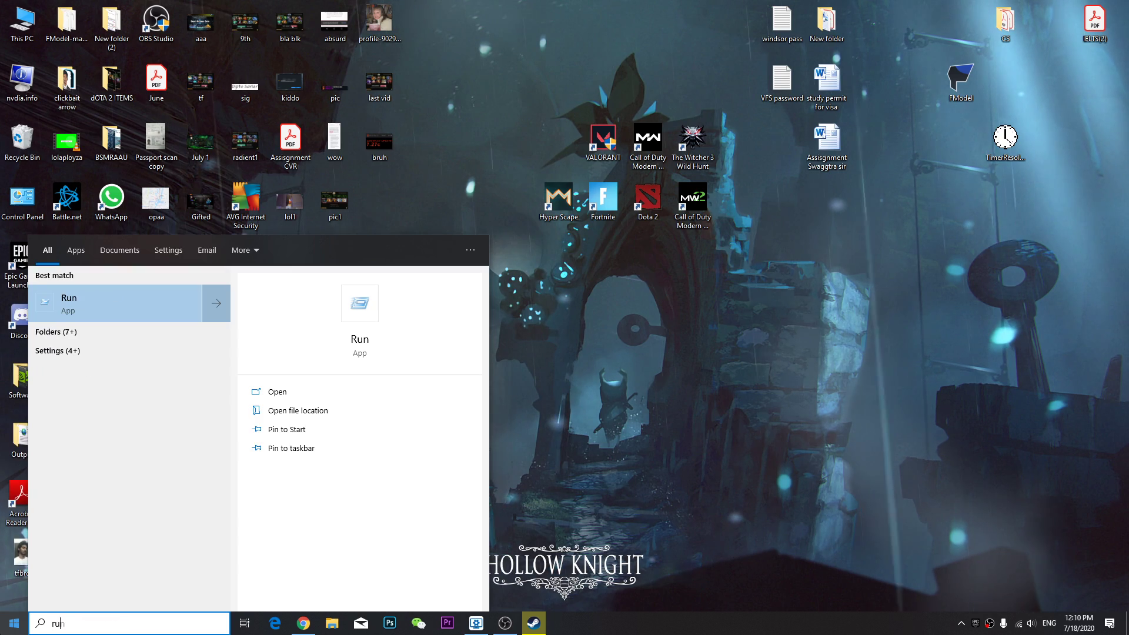
{"action": "left_click", "coordinate": [276, 390]}
{"action": "type", "text": "%localappdata%"}
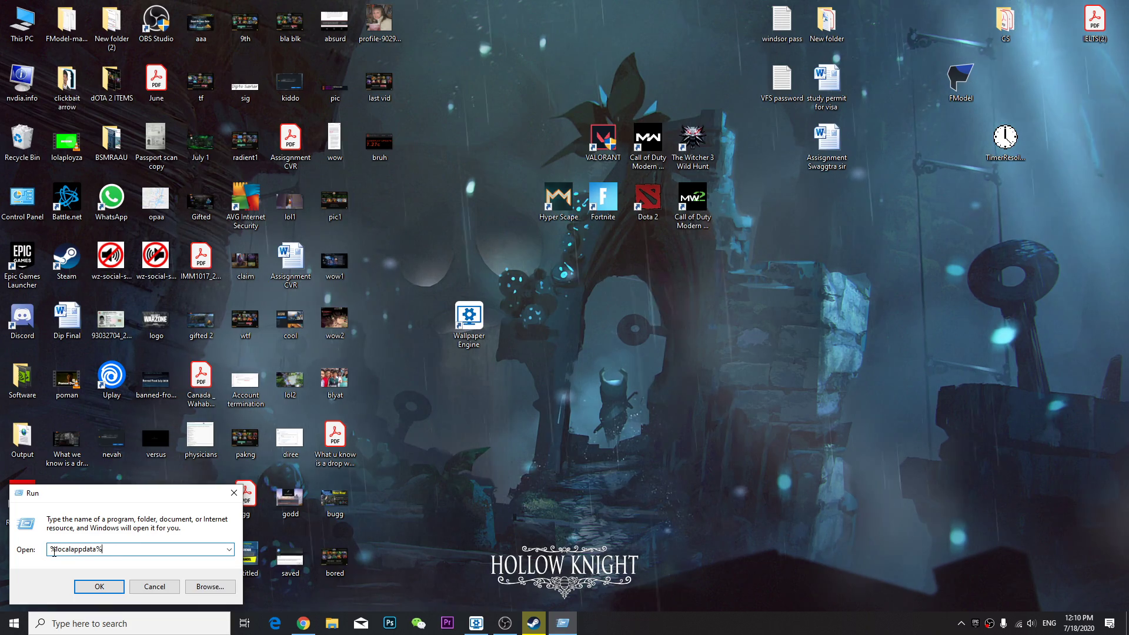
{"action": "left_click", "coordinate": [99, 586]}
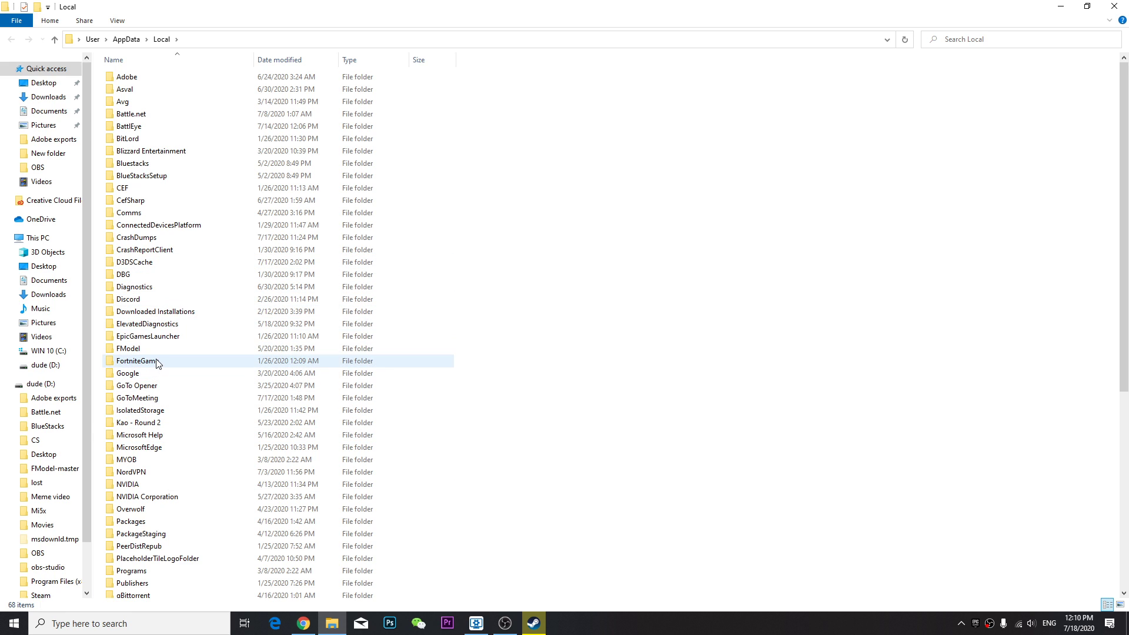
- Navigate FortniteGame > Saved > Config > WindowsClient and bring up actions for GameUserSettings
{"action": "double_click", "coordinate": [136, 361]}
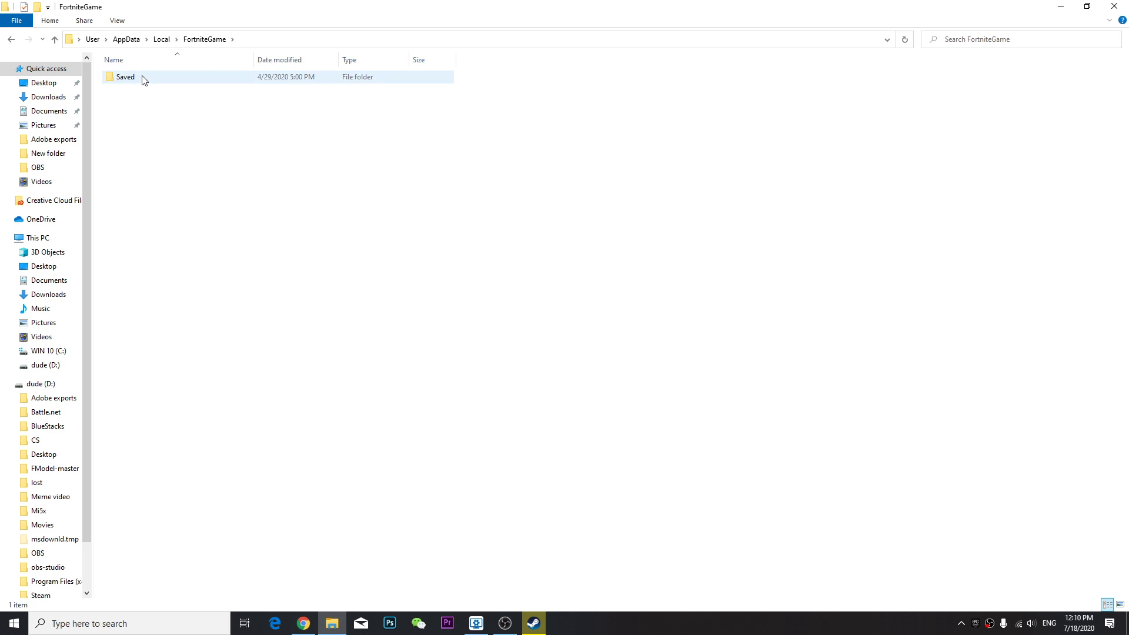
{"action": "double_click", "coordinate": [125, 77]}
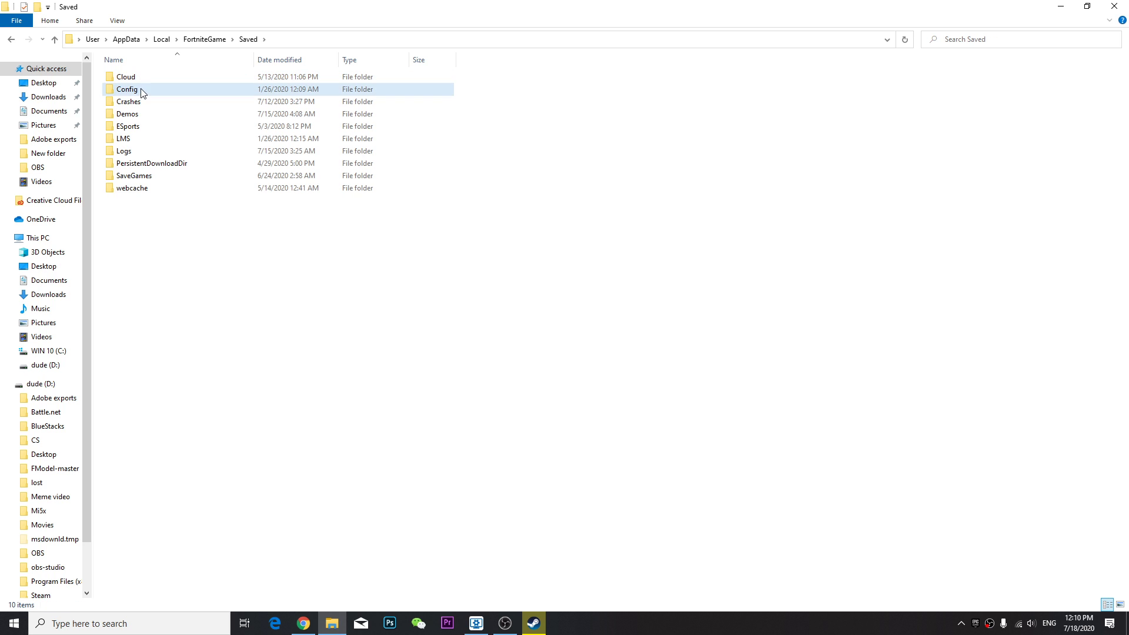
{"action": "double_click", "coordinate": [127, 89]}
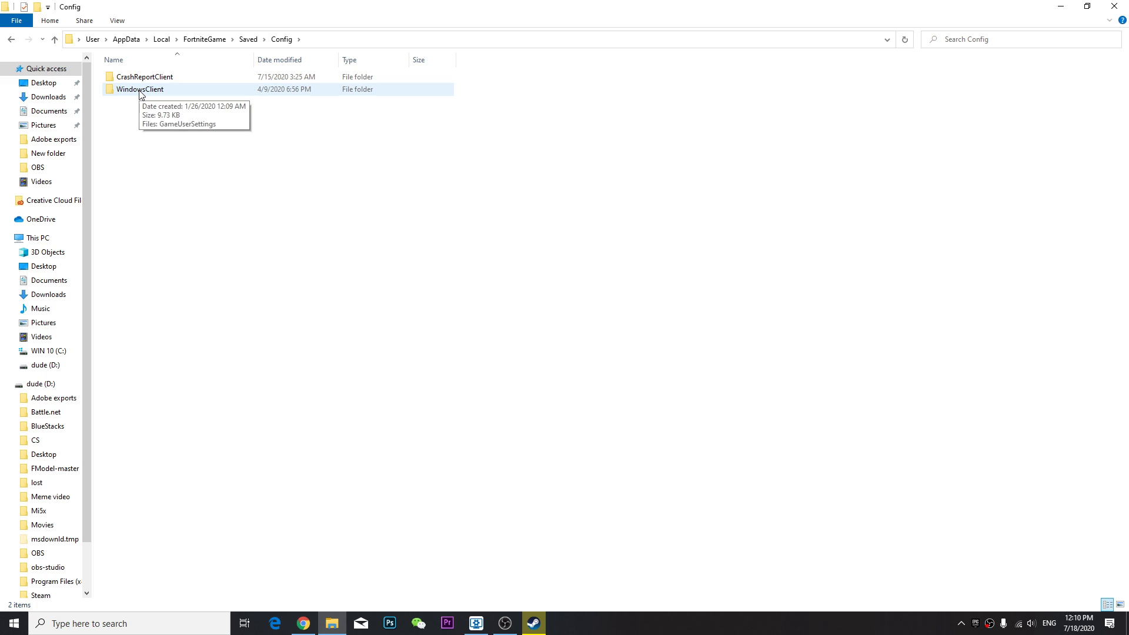
{"action": "double_click", "coordinate": [140, 89]}
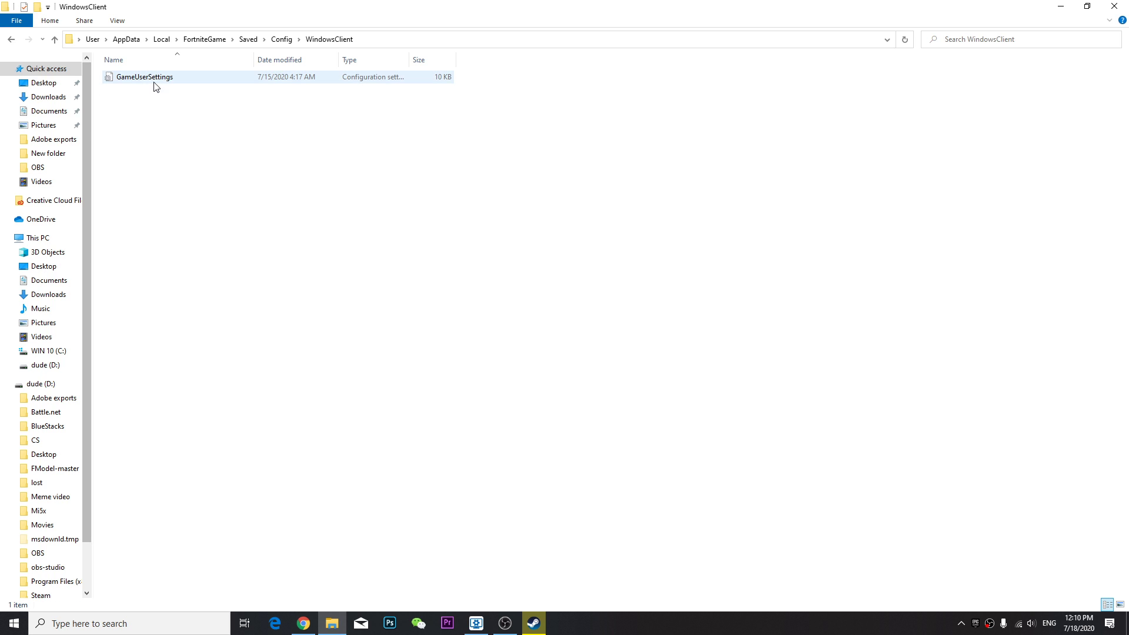
{"action": "mouse_move", "coordinate": [143, 77]}
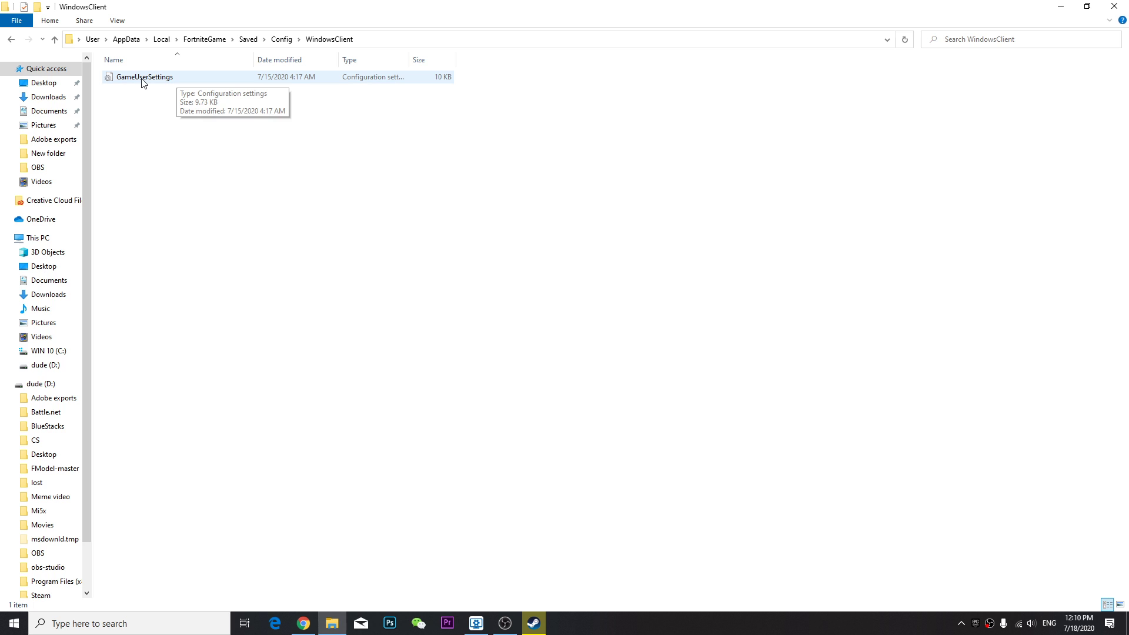
{"action": "right_click", "coordinate": [143, 77]}
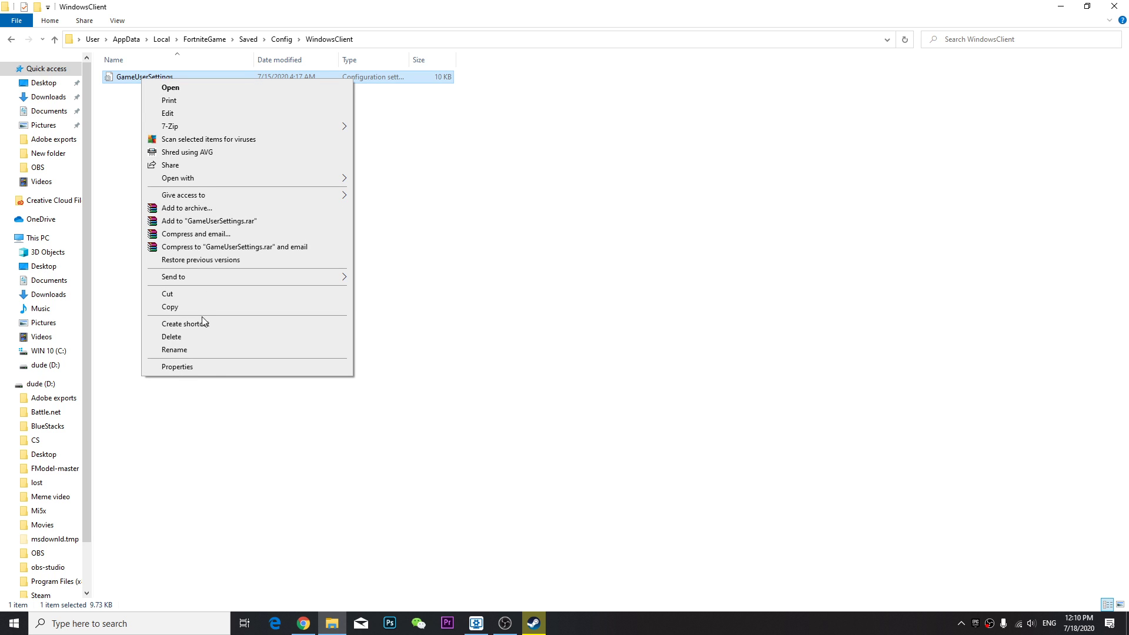
- Edit GameUserSettings in Notepad maximized, selecting the final bPreferD3D12InGame value False
{"action": "left_click", "coordinate": [177, 367]}
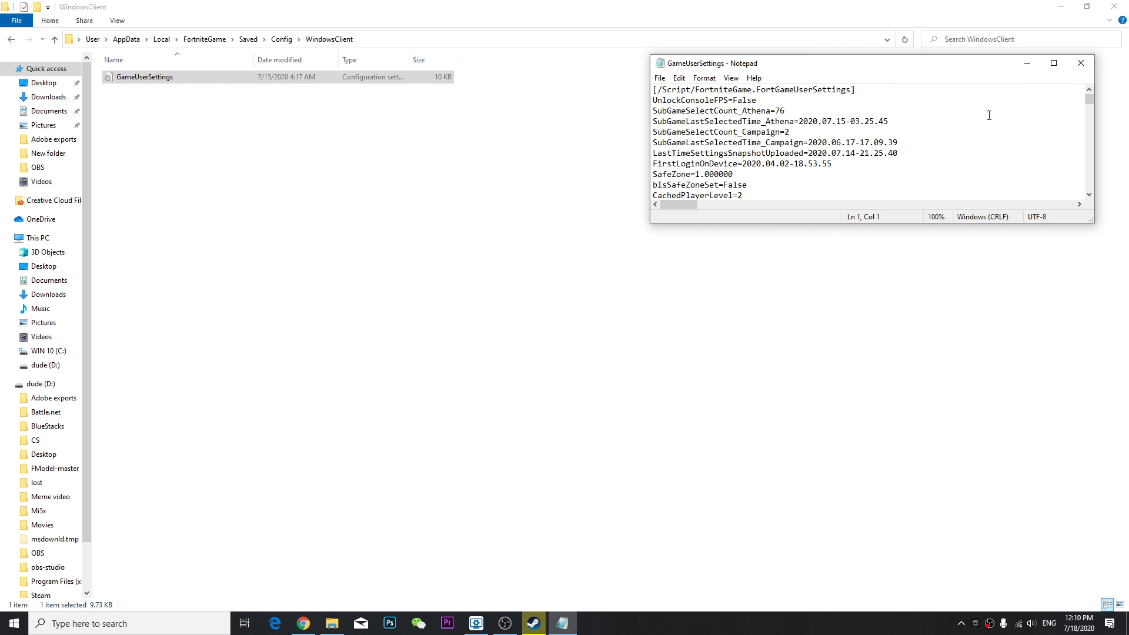
{"action": "mouse_move", "coordinate": [1053, 62]}
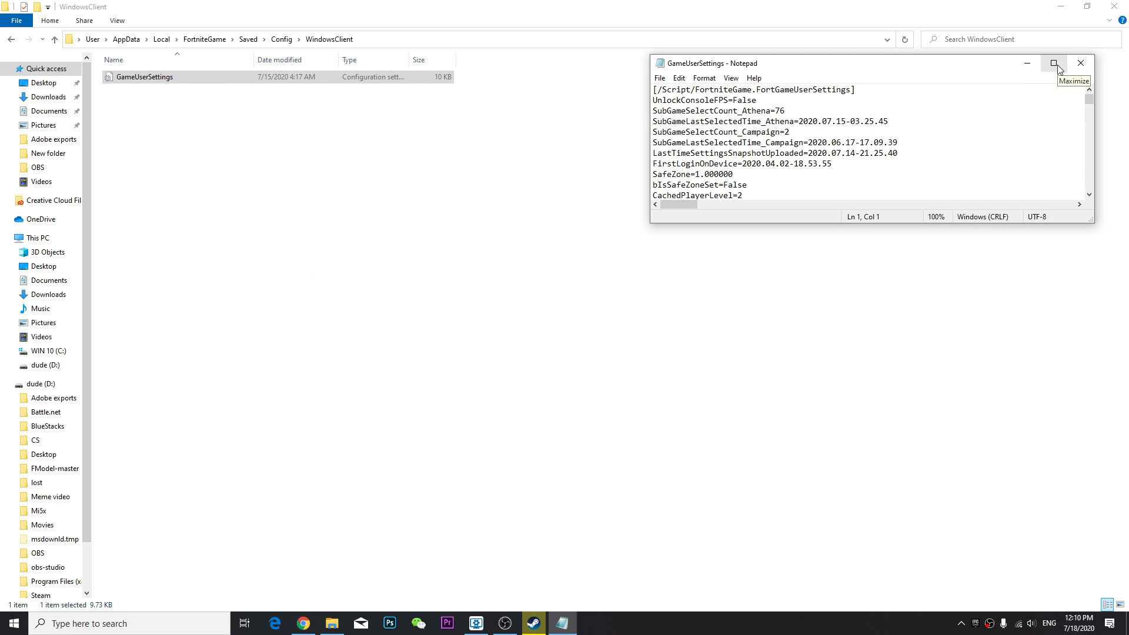
{"action": "left_click", "coordinate": [1054, 62]}
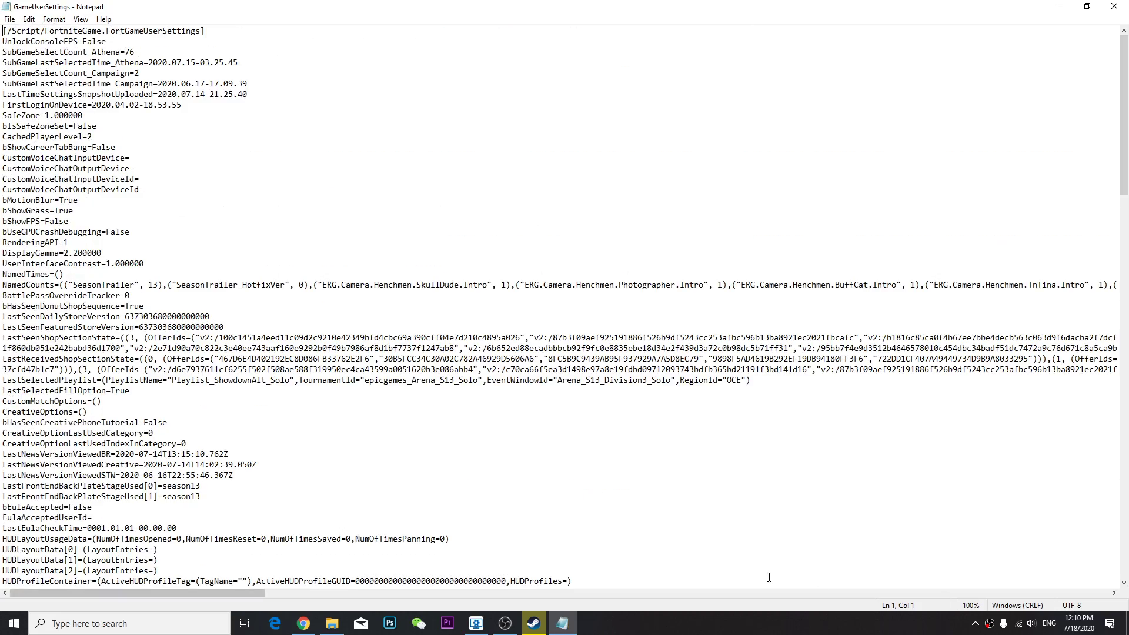
{"action": "scroll", "scroll_direction": "down", "scroll_amount": 3}
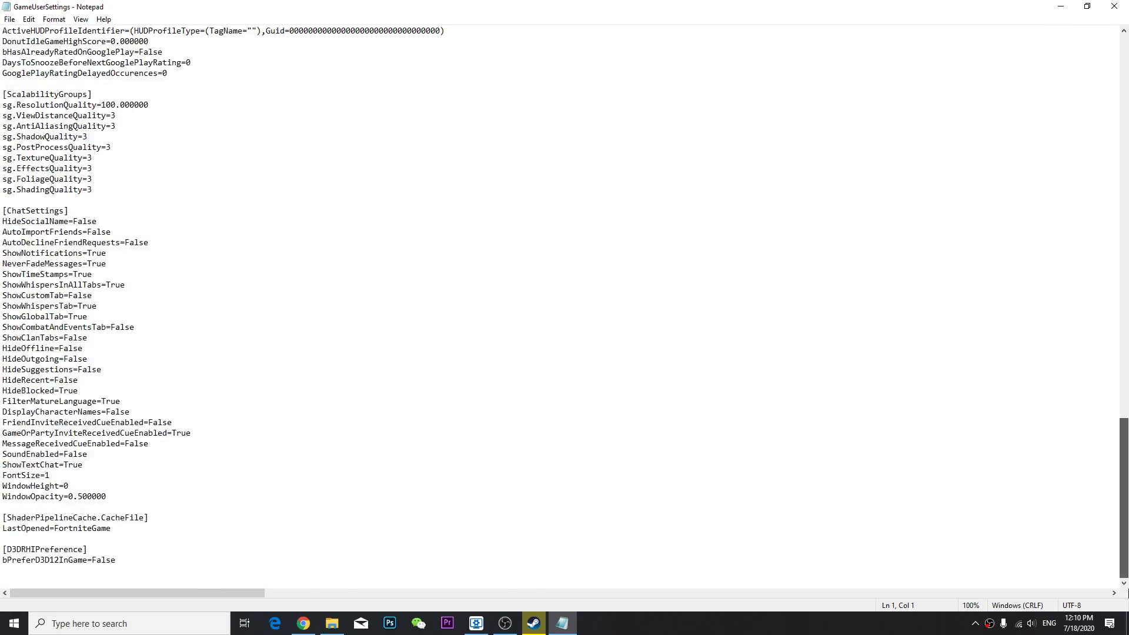
{"action": "mouse_move", "coordinate": [425, 466]}
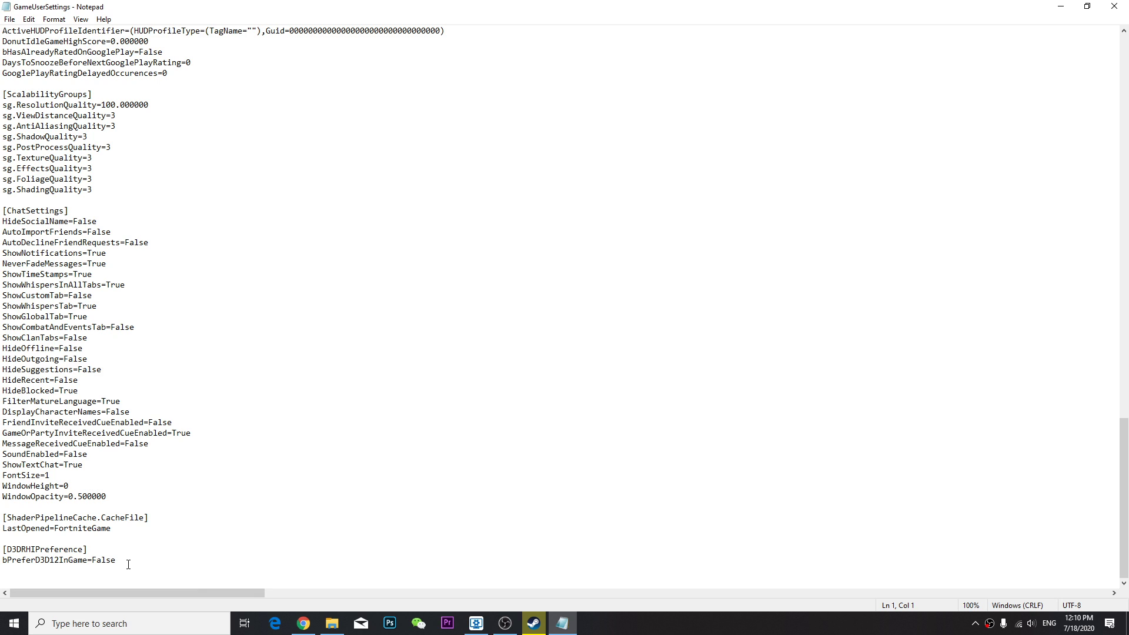
{"action": "left_click", "coordinate": [115, 560]}
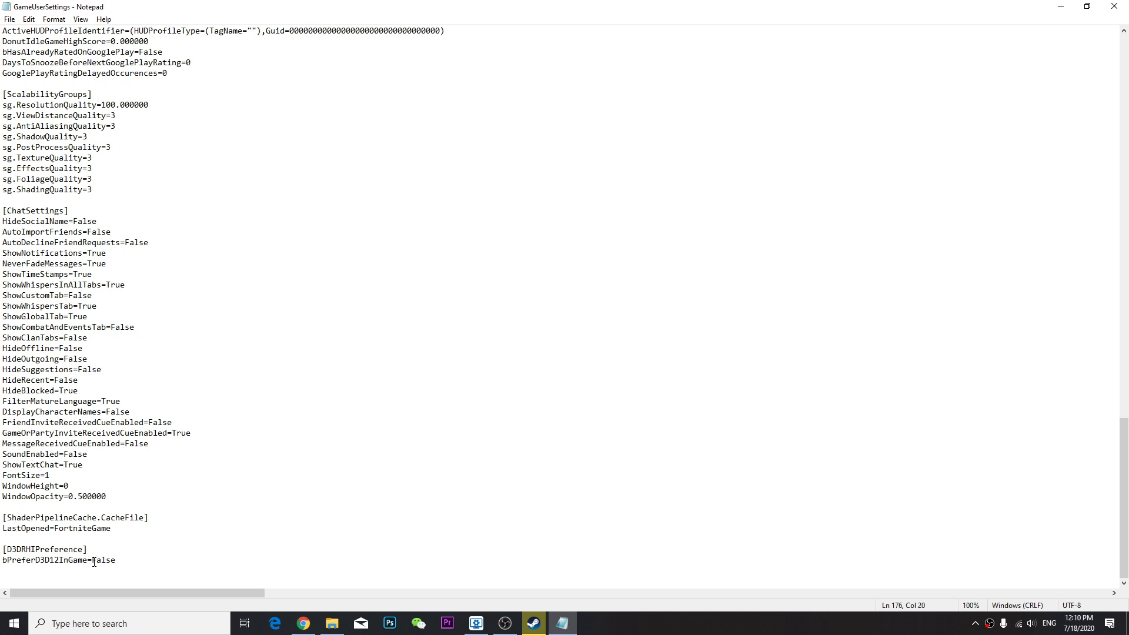
{"action": "double_click", "coordinate": [102, 559]}
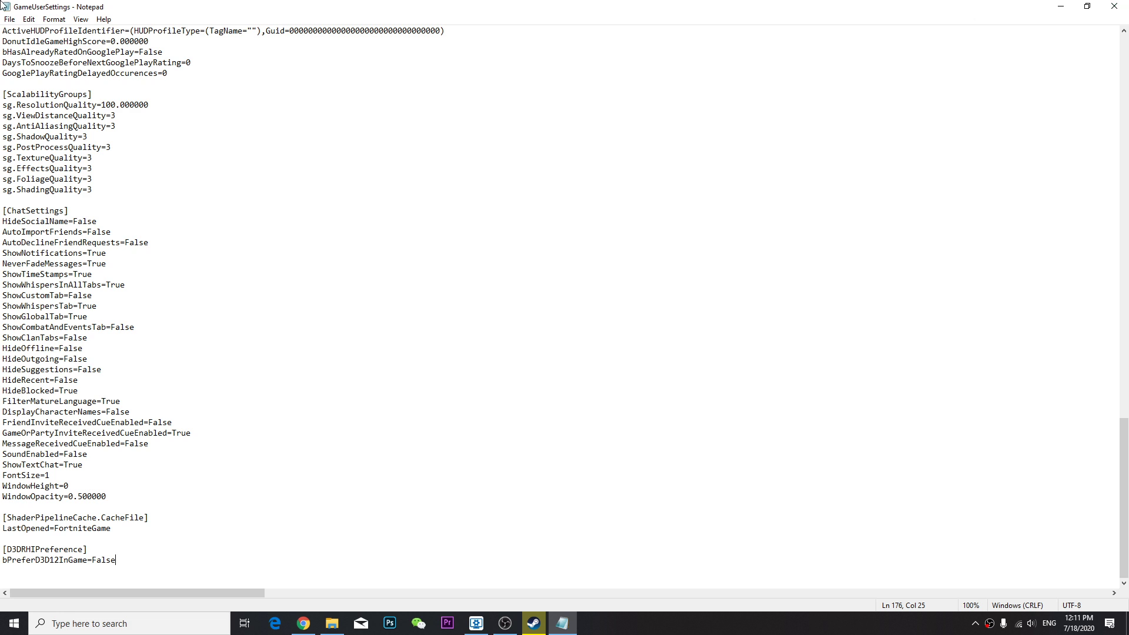
{"action": "left_click", "coordinate": [331, 623]}
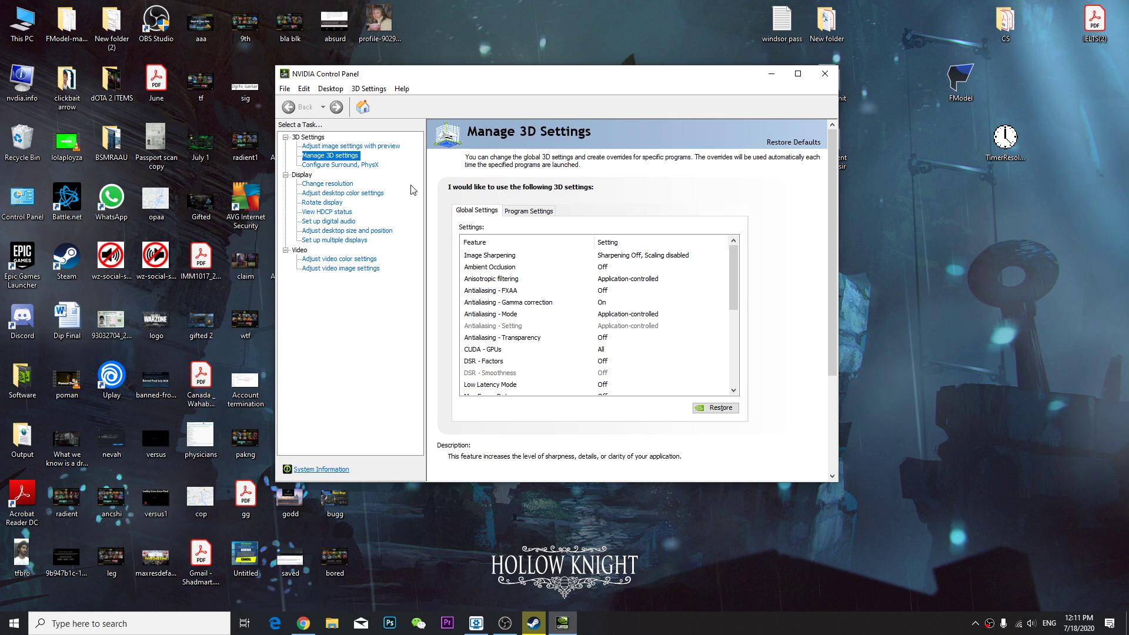
- Review global and per-program 3D settings, then switch to the Change Resolution page
{"action": "left_click", "coordinate": [351, 145]}
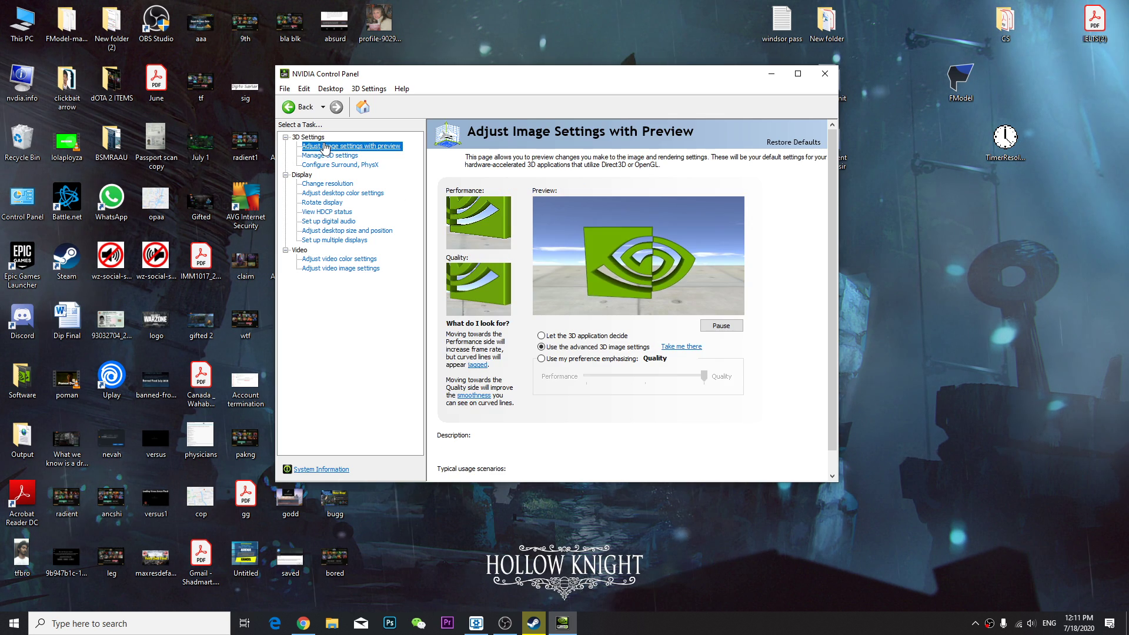
{"action": "left_click", "coordinate": [330, 156]}
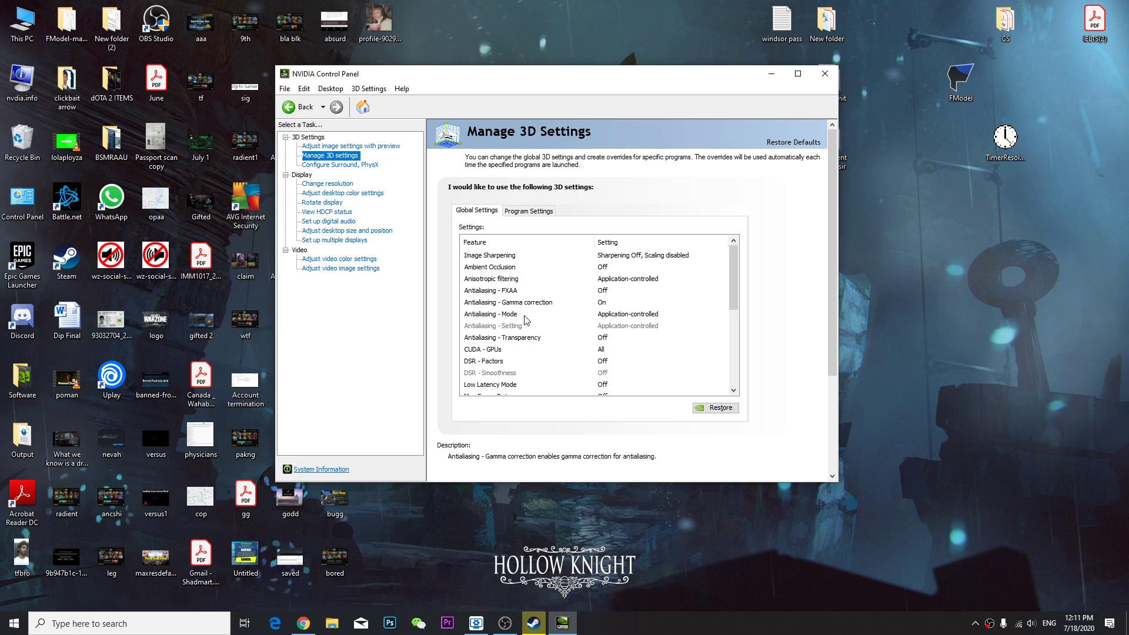
{"action": "scroll", "scroll_direction": "down", "scroll_amount": 3}
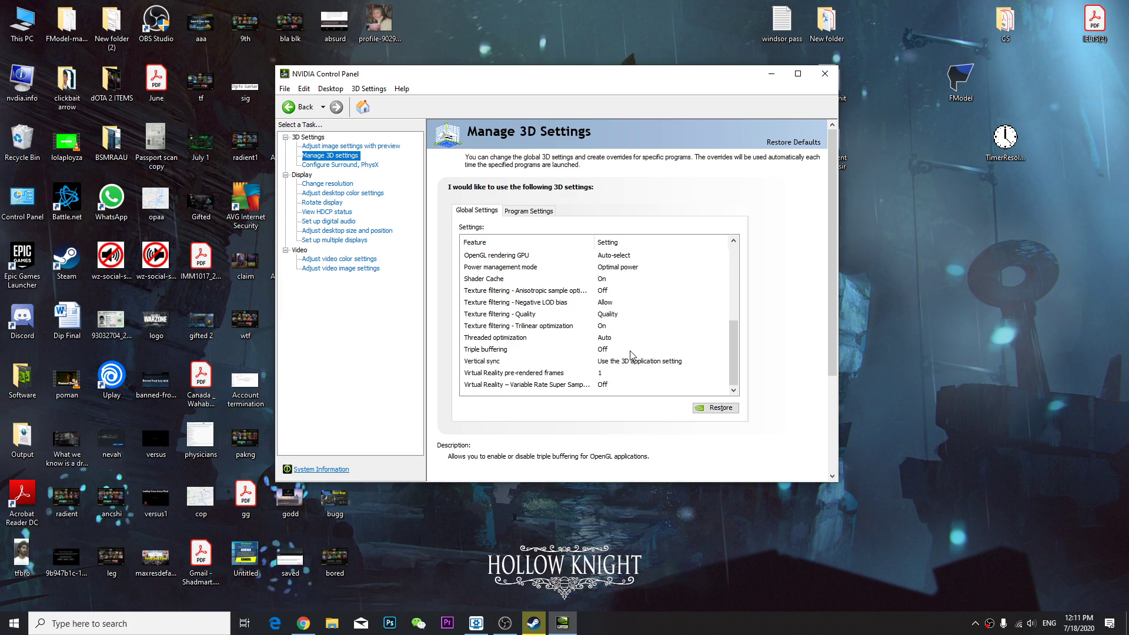
{"action": "left_click", "coordinate": [528, 210]}
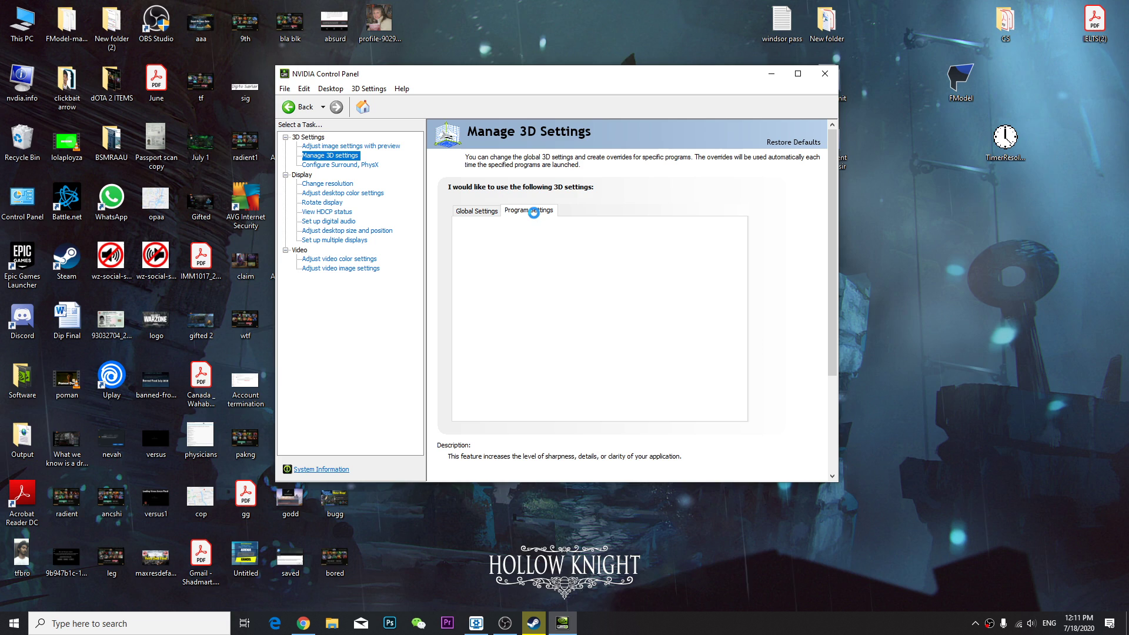
{"action": "left_click", "coordinate": [528, 209]}
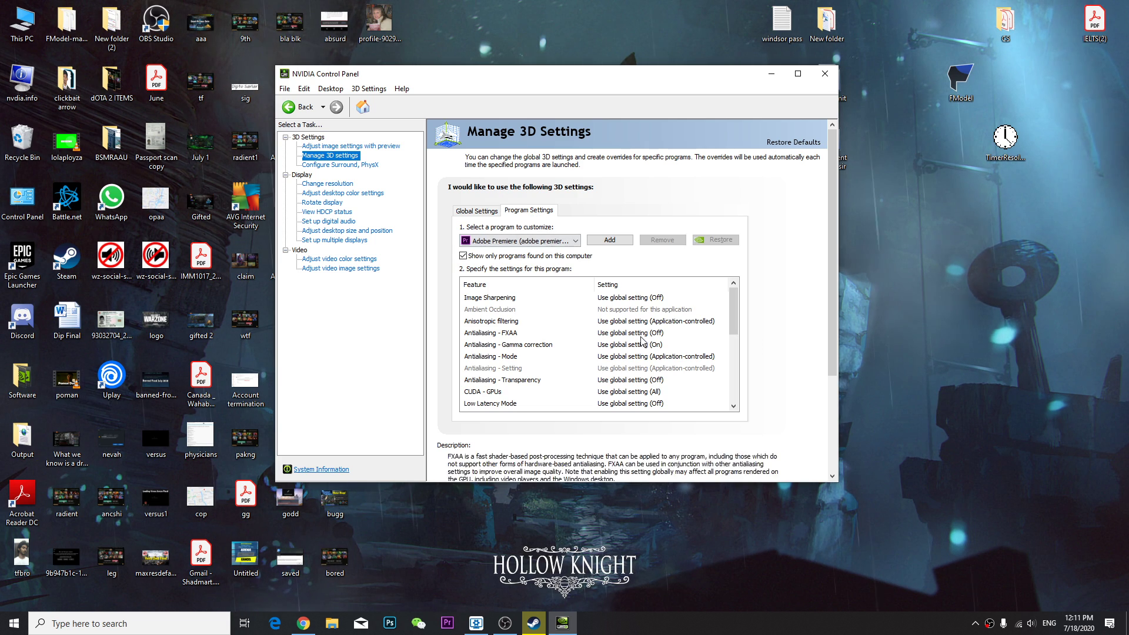
{"action": "left_click", "coordinate": [508, 345]}
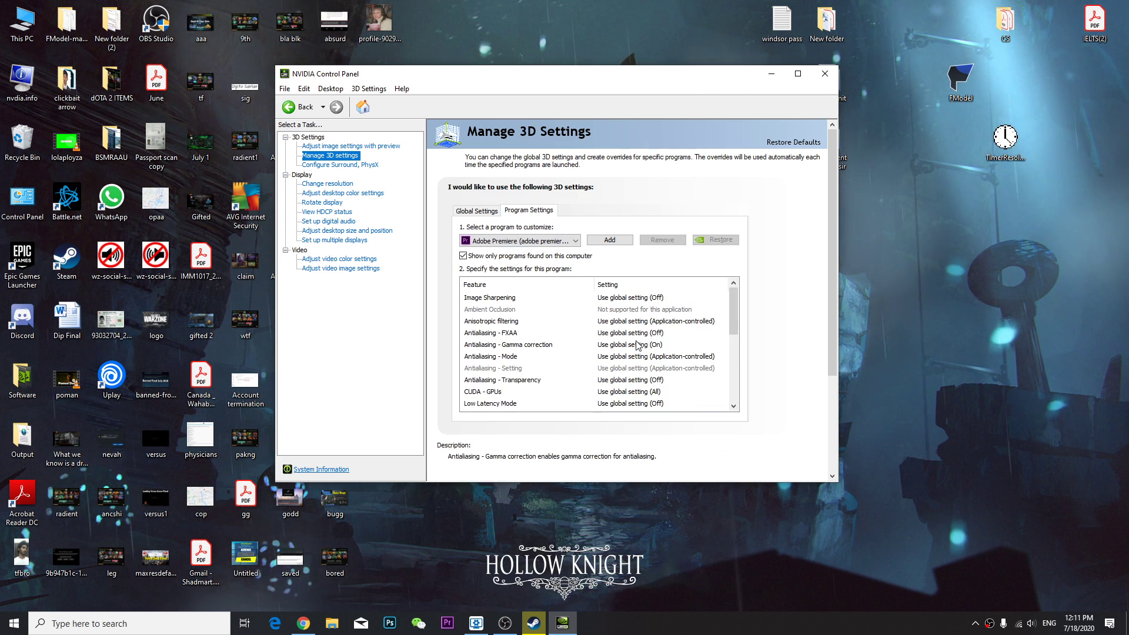
{"action": "left_click", "coordinate": [327, 184]}
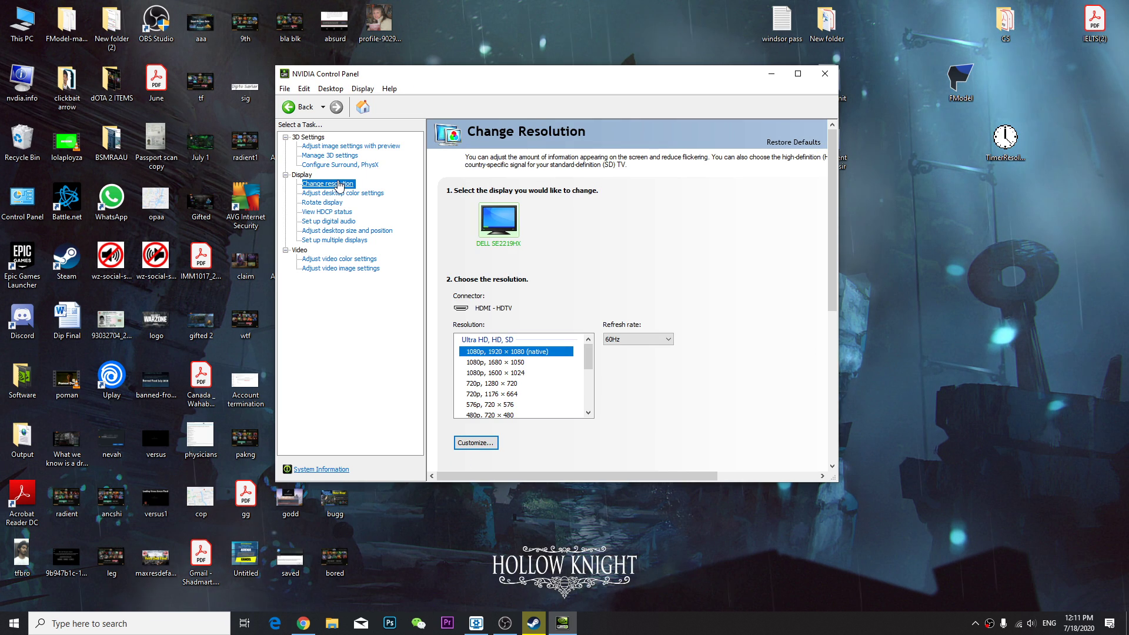
- Tour the Rotate display, image preview, Surround/PhysX, video image and Change resolution pages
{"action": "left_click", "coordinate": [322, 202]}
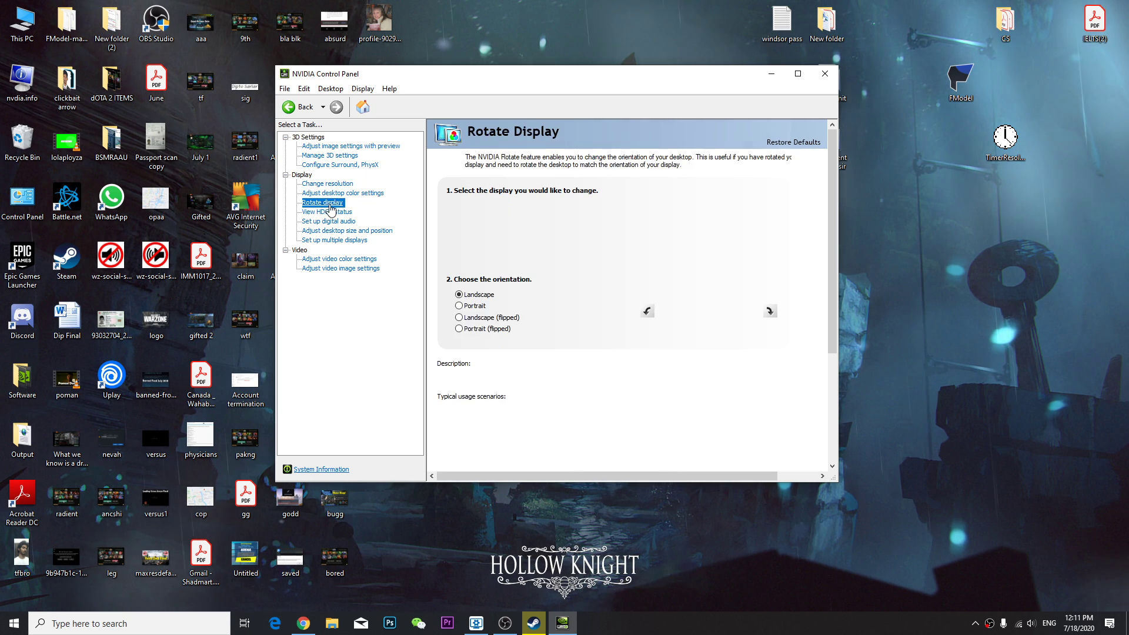
{"action": "left_click", "coordinate": [322, 202]}
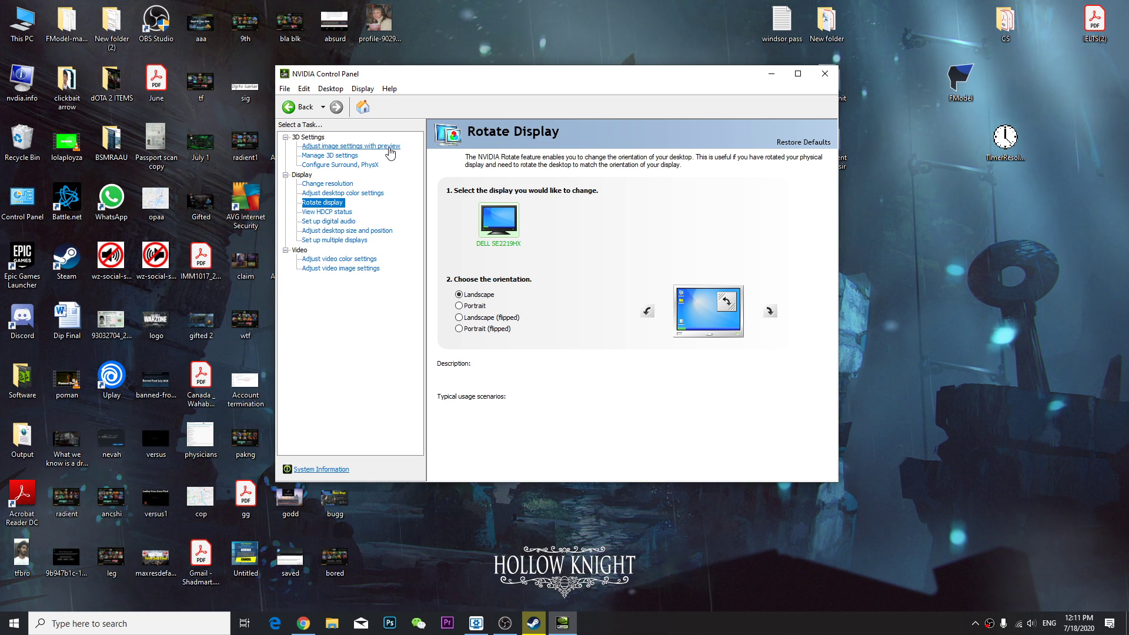
{"action": "left_click", "coordinate": [351, 146]}
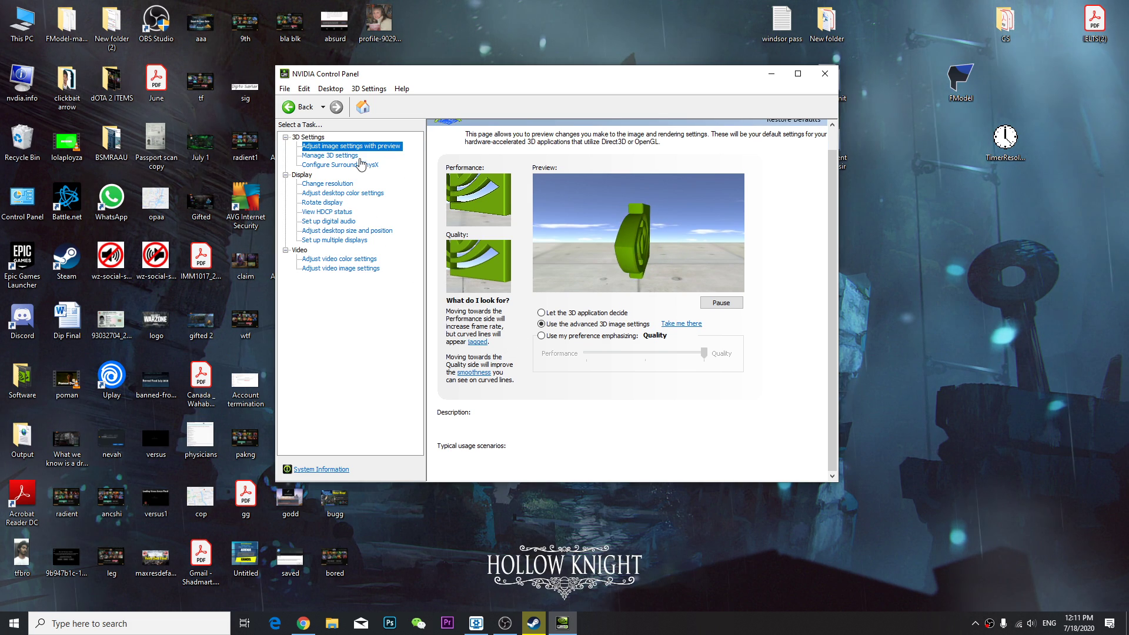
{"action": "left_click", "coordinate": [340, 165]}
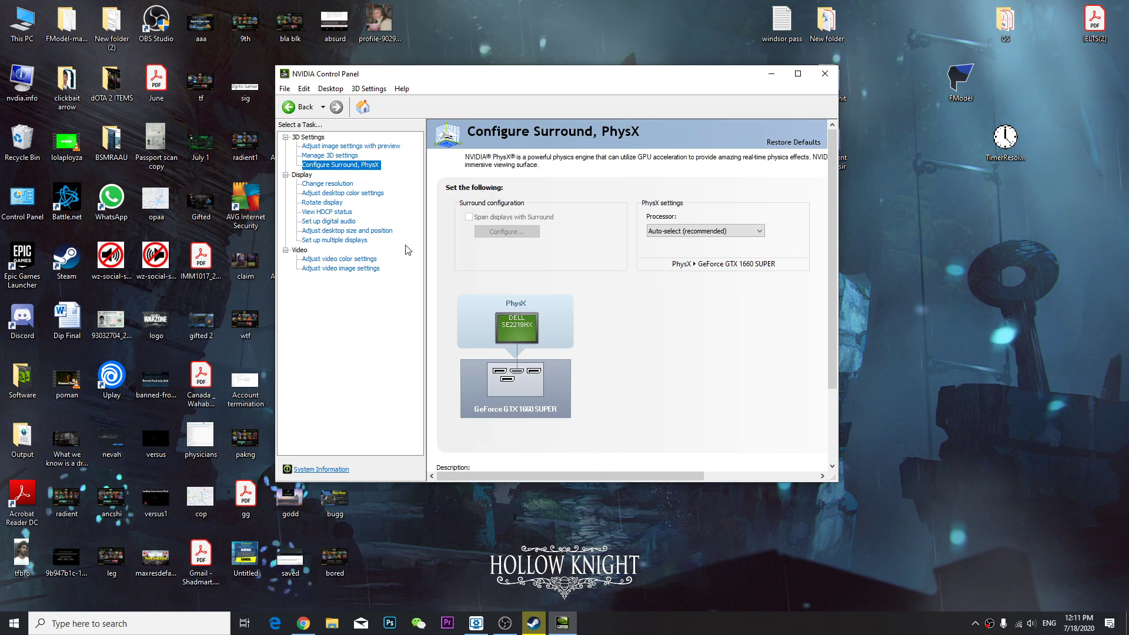
{"action": "left_click", "coordinate": [339, 268]}
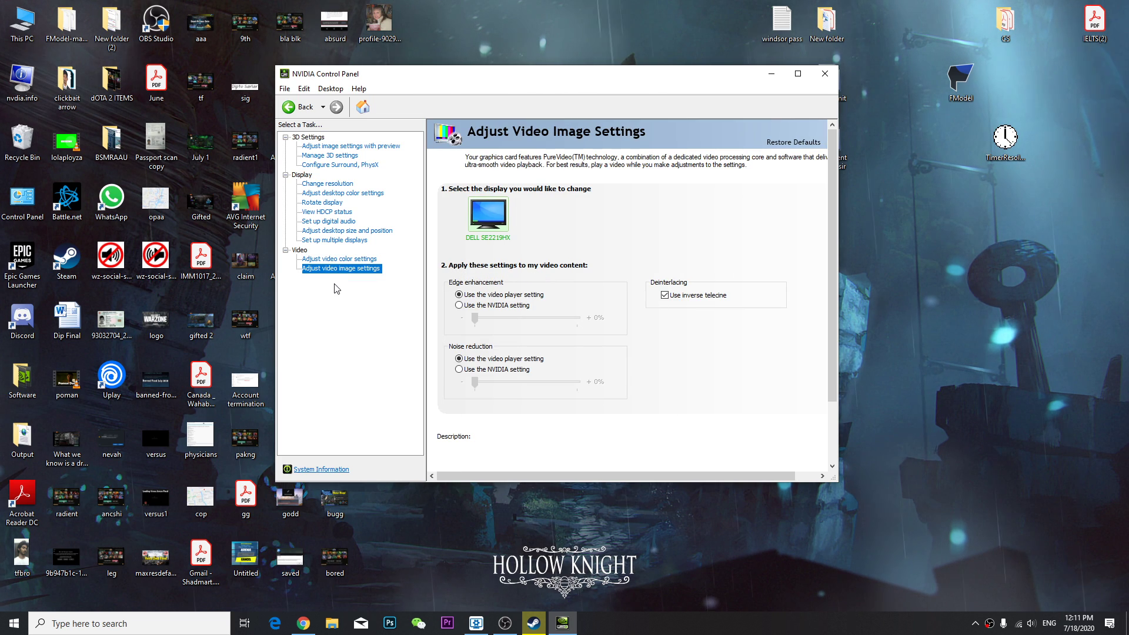
{"action": "left_click", "coordinate": [328, 184]}
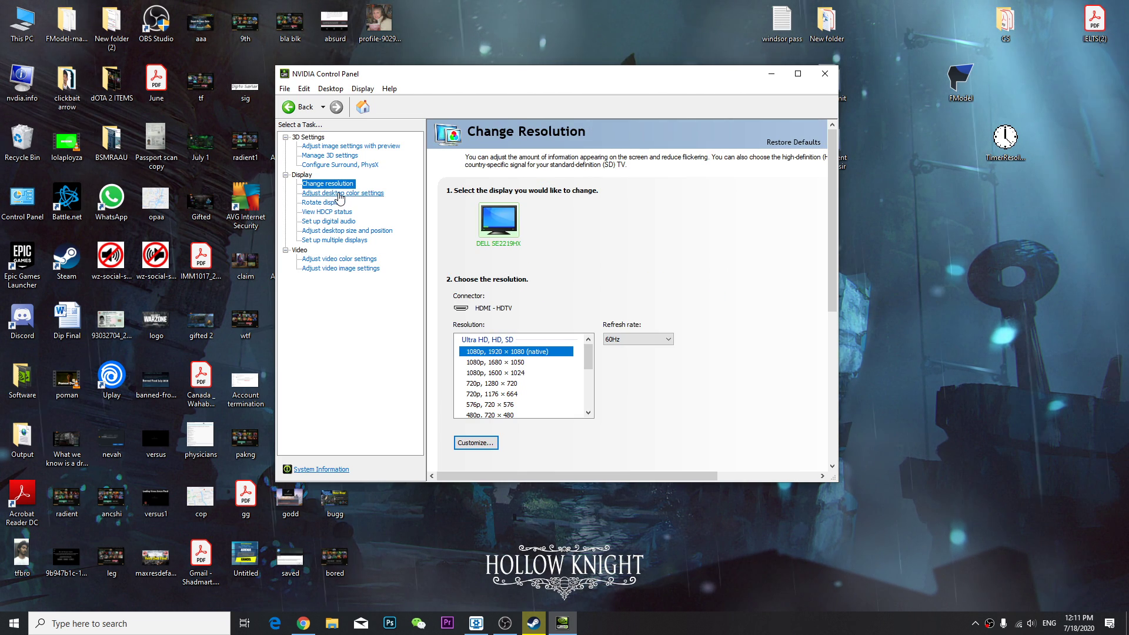
- Visit desktop size and multiple displays pages, then return to Manage 3D Settings
{"action": "left_click", "coordinate": [322, 202]}
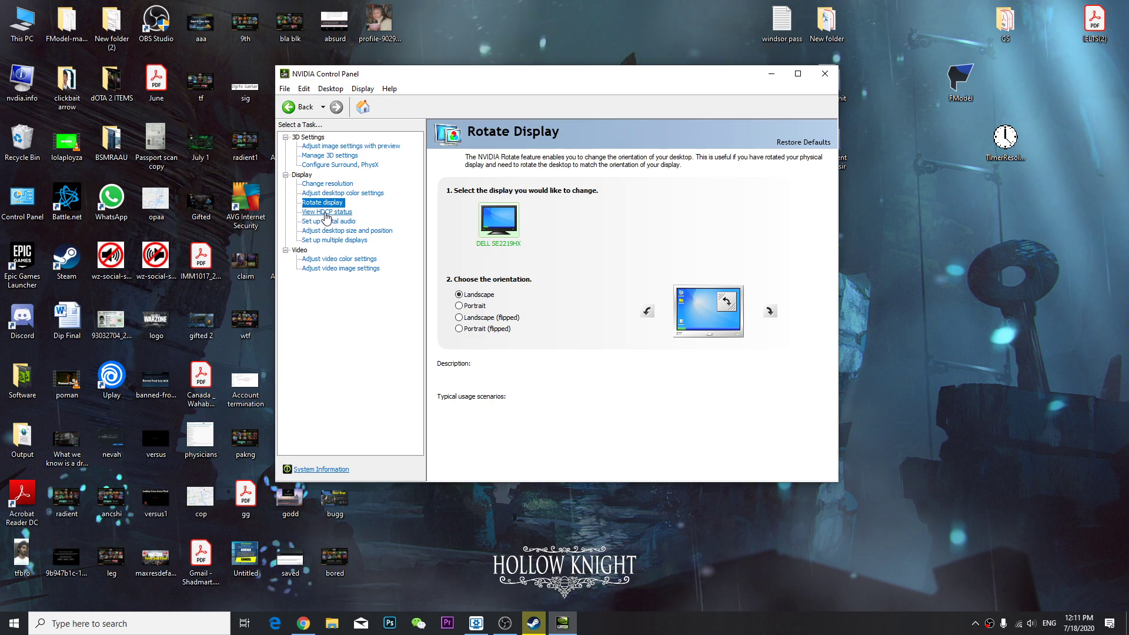
{"action": "left_click", "coordinate": [348, 230]}
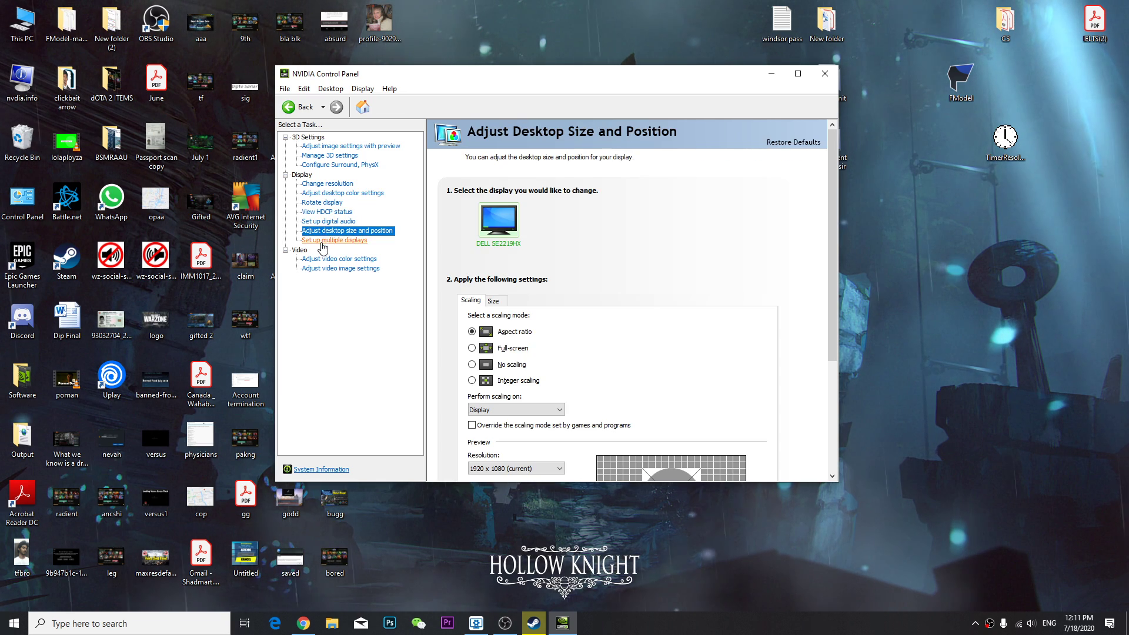
{"action": "left_click", "coordinate": [334, 240]}
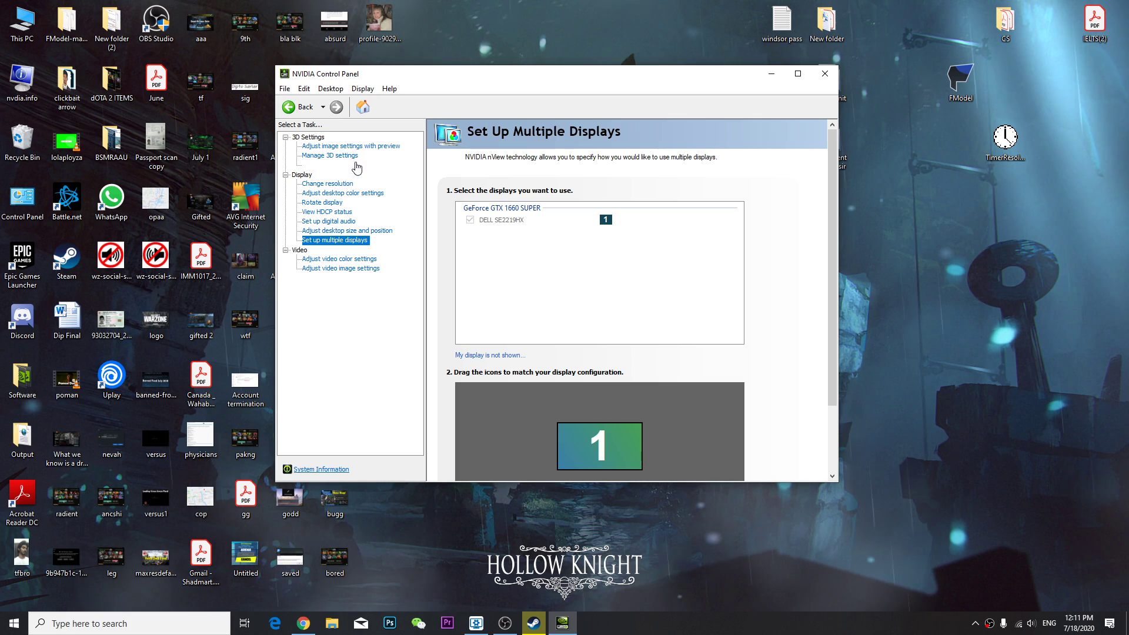
{"action": "left_click", "coordinate": [351, 146]}
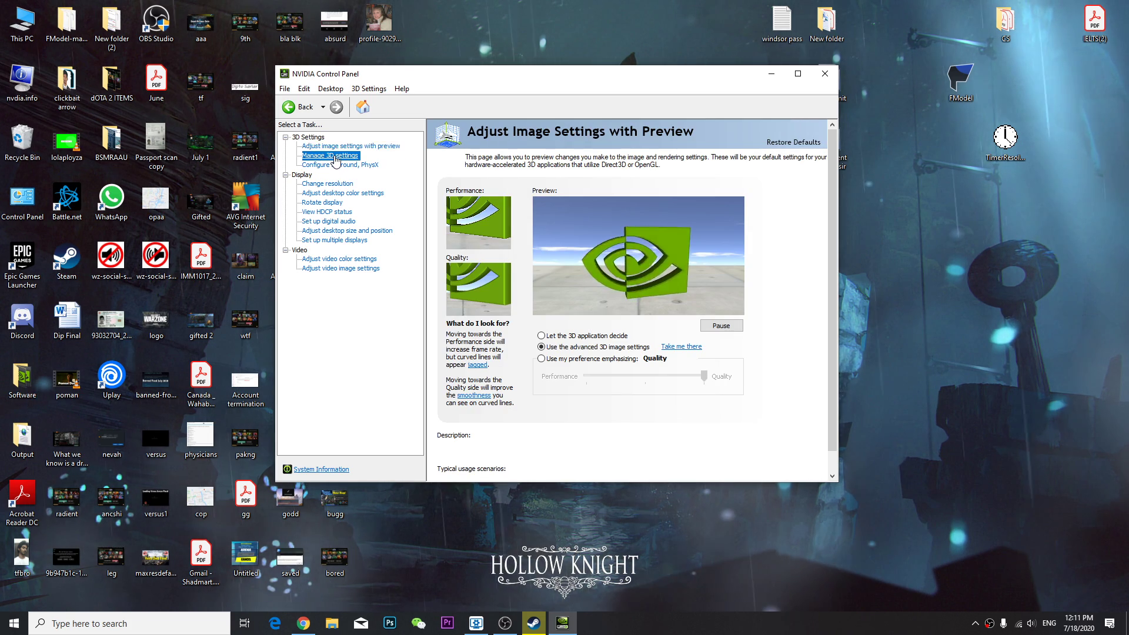
{"action": "left_click", "coordinate": [283, 89]}
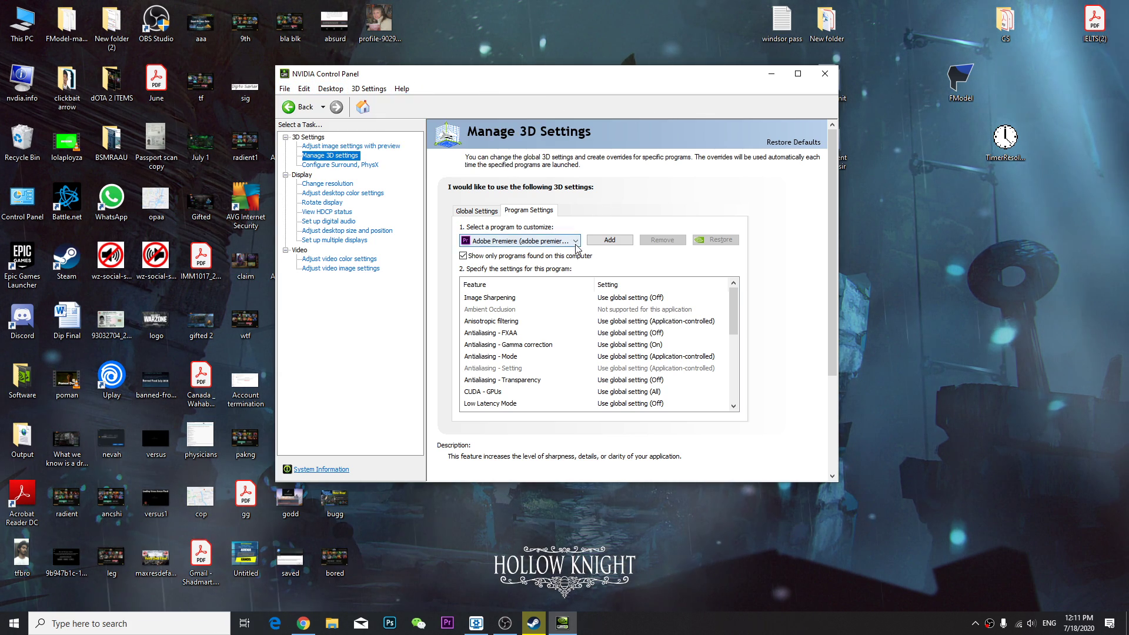
- Select Epic Games Launcher as the program to customize and browse its 3D settings list
{"action": "left_click", "coordinate": [575, 240]}
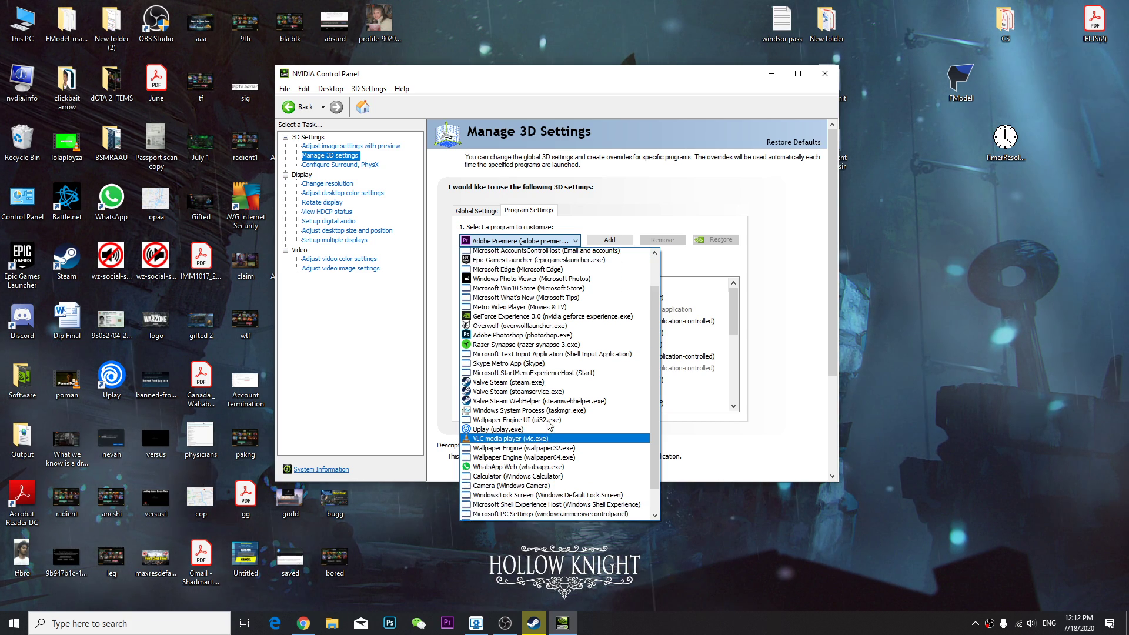
{"action": "left_click", "coordinate": [539, 260]}
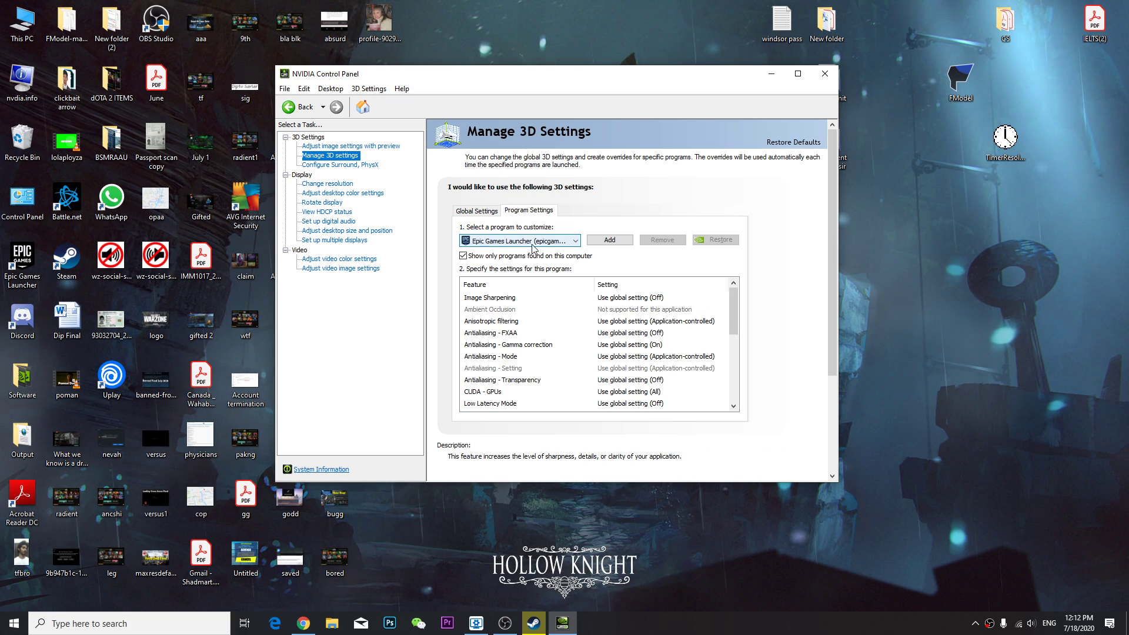
{"action": "scroll", "scroll_direction": "down", "scroll_amount": 3}
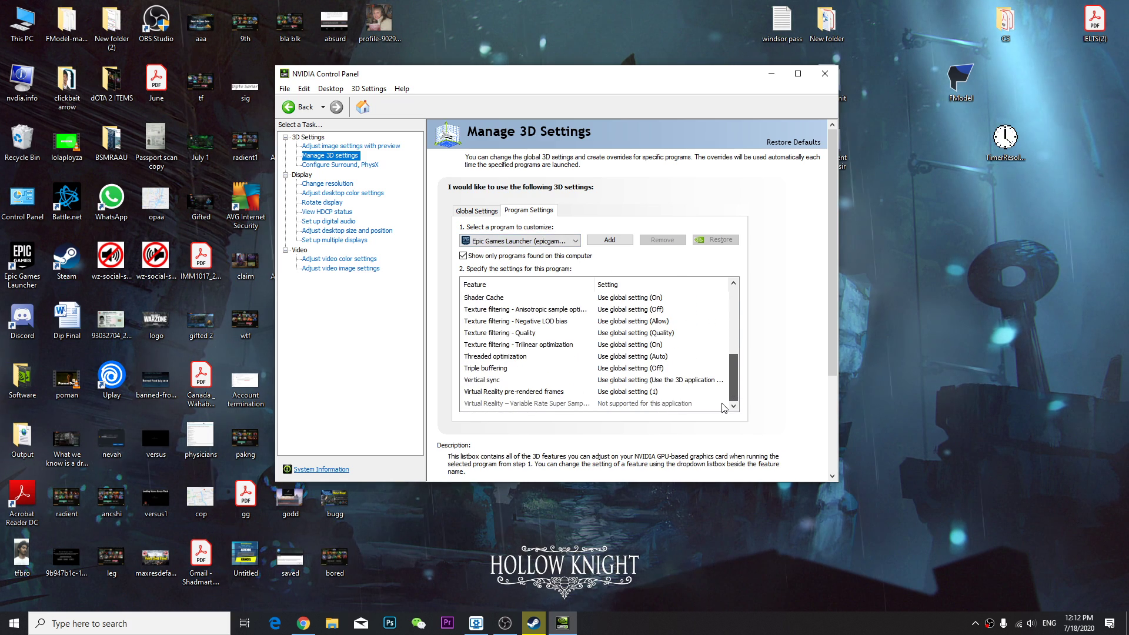
{"action": "scroll", "scroll_direction": "up", "scroll_amount": 3}
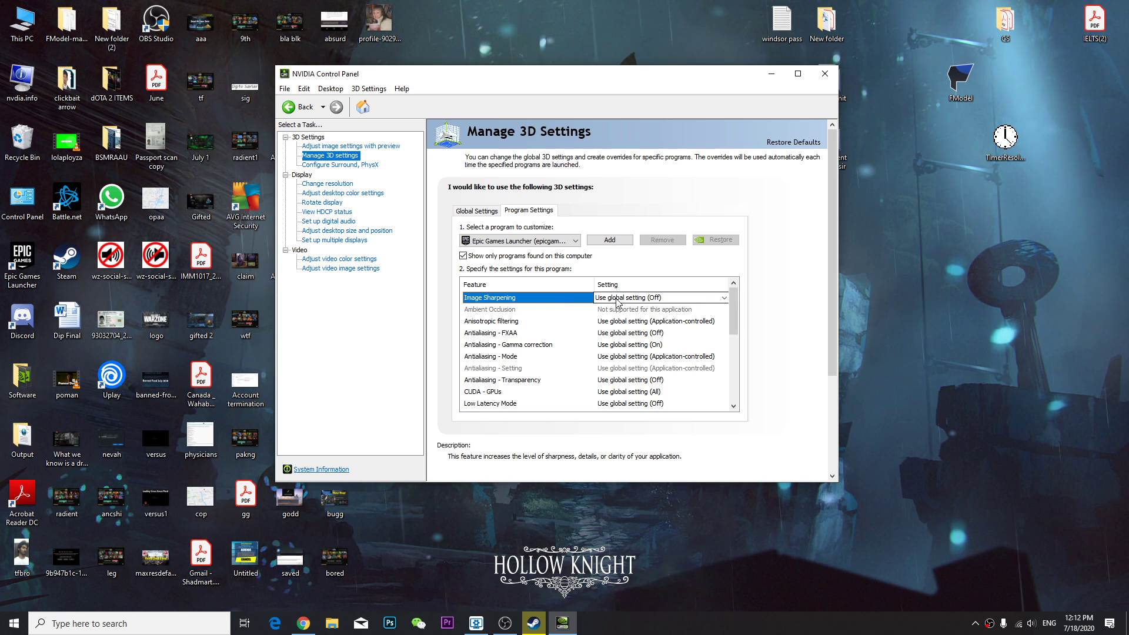
- View Epic Games Launcher's Image Sharpening Off/On choices and close NVIDIA Control Panel
{"action": "left_click", "coordinate": [723, 298]}
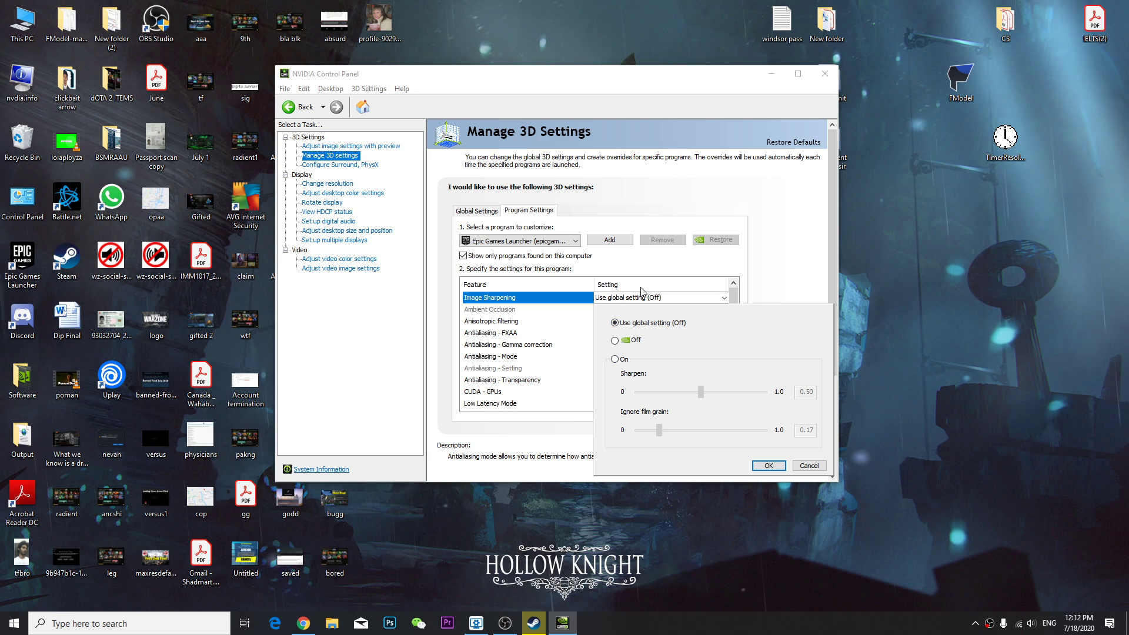
{"action": "left_click", "coordinate": [489, 297]}
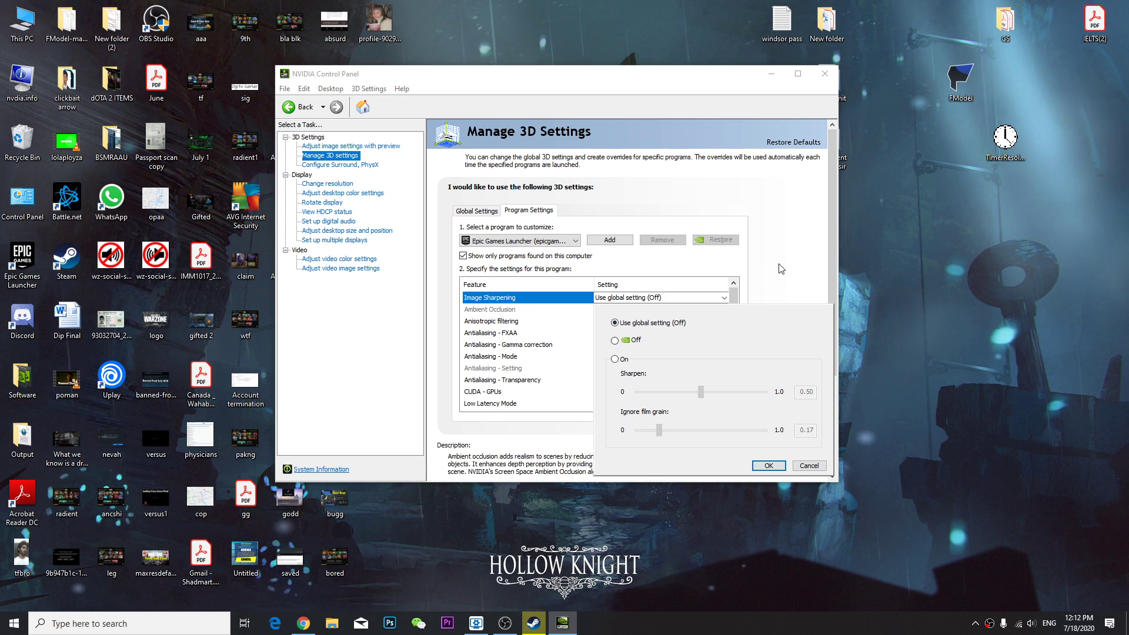
{"action": "left_click", "coordinate": [824, 73]}
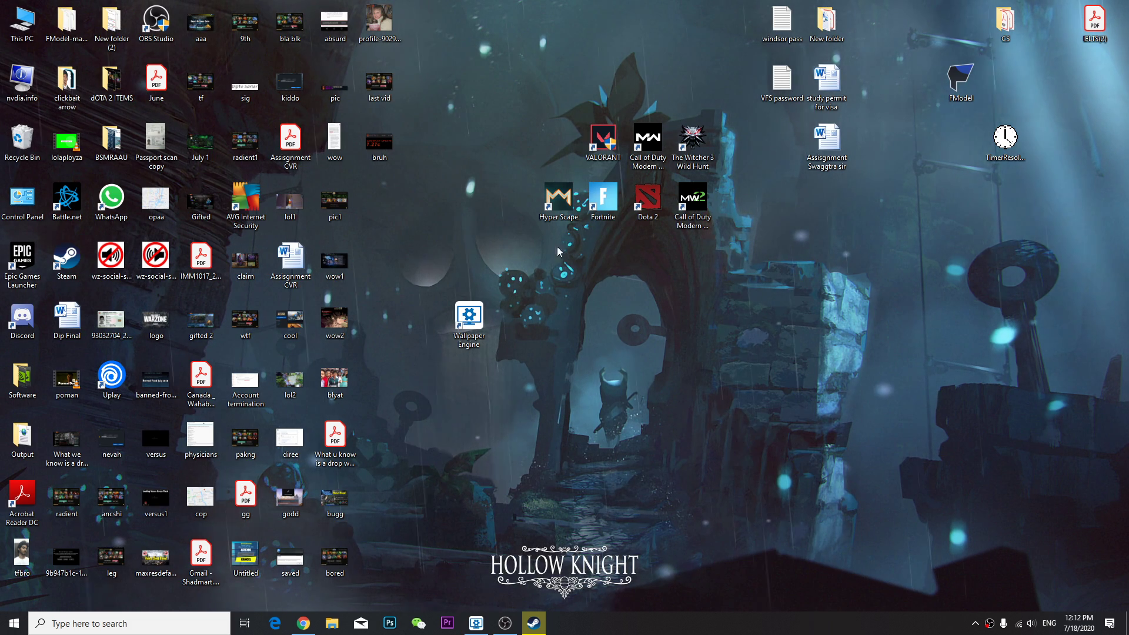
- Show the desktop context menu offering NVIDIA Control Panel
{"action": "right_click", "coordinate": [557, 251]}
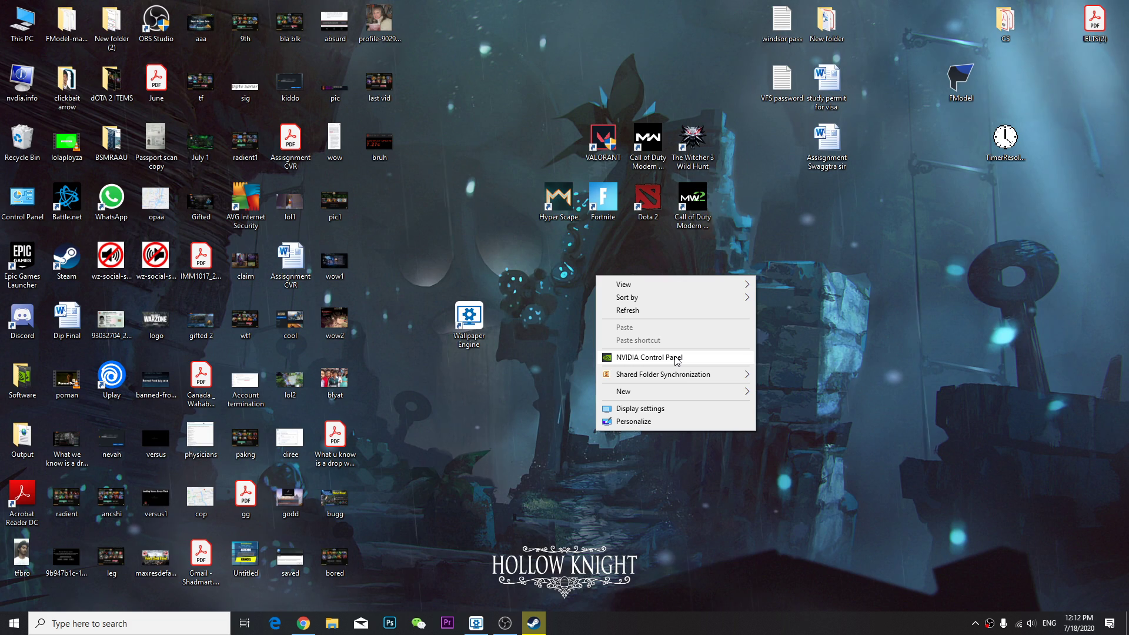